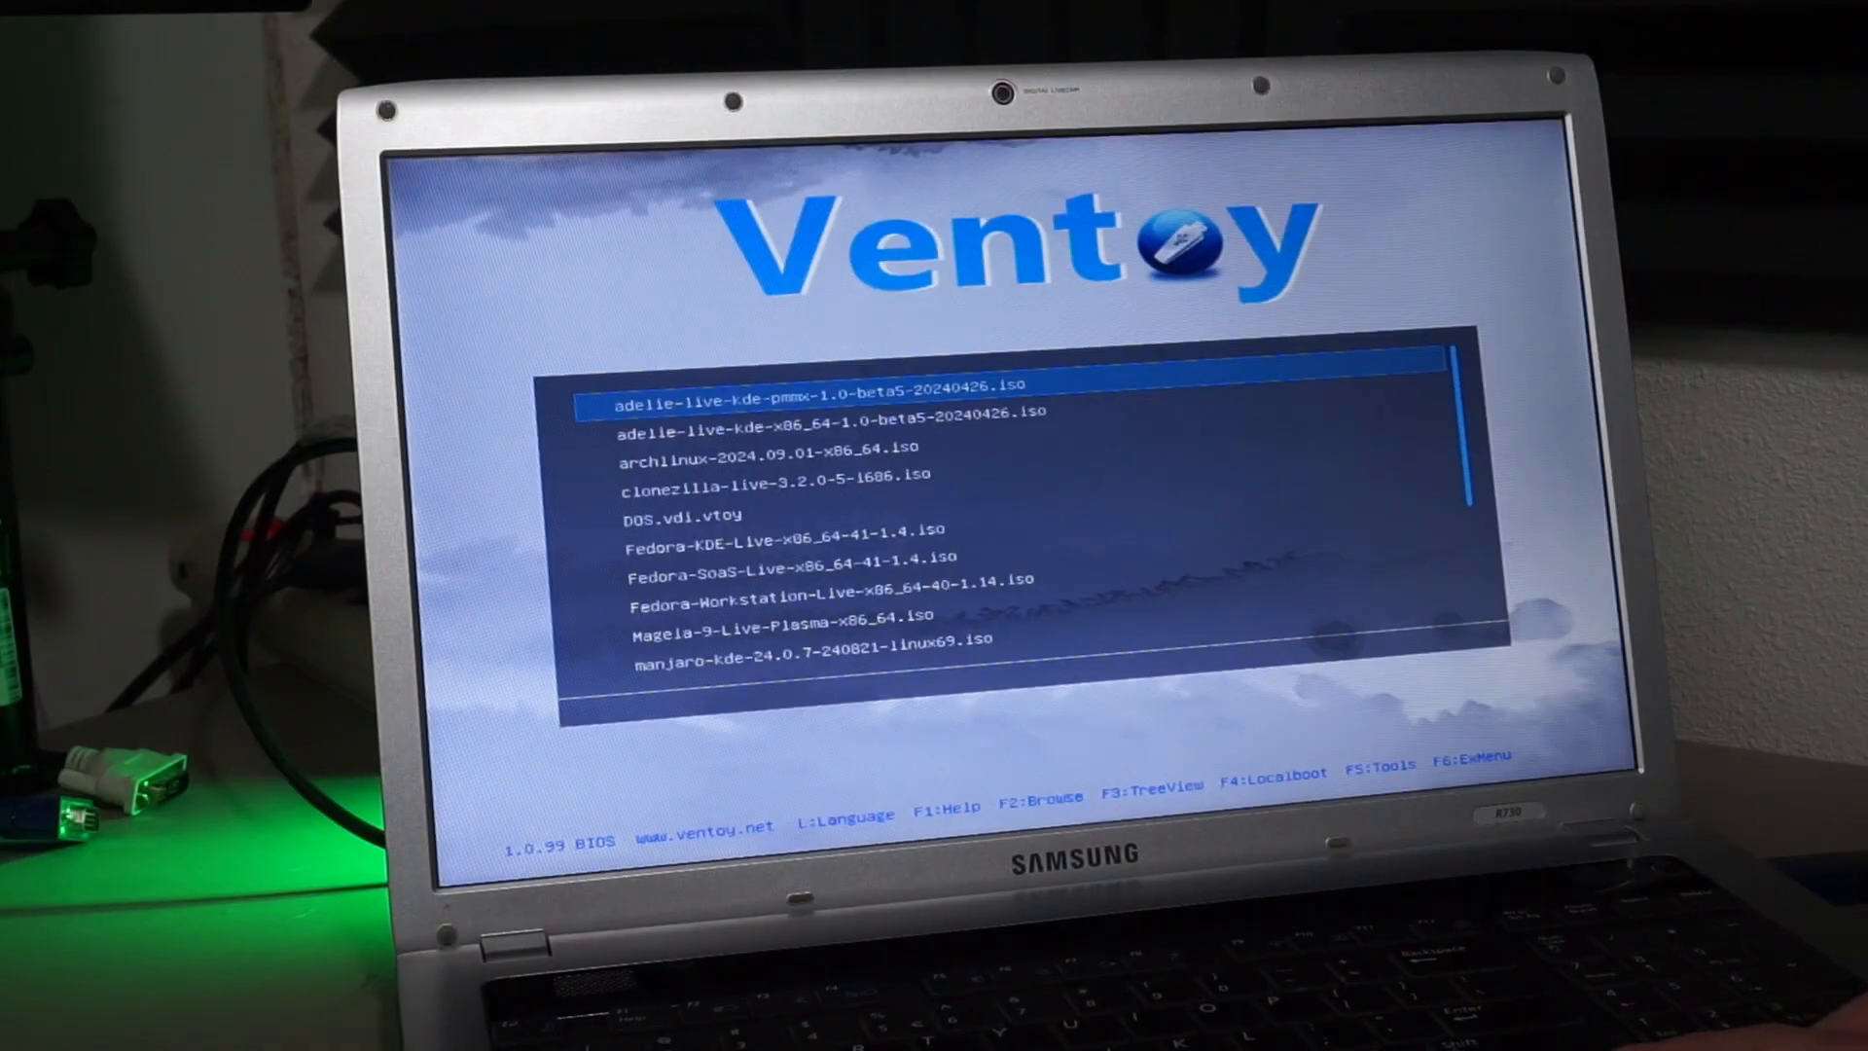
- Select Fedora-KDE-Live-x86_64-41-1.4.iso and start Fedora KDE Live 41 into the live desktop
key(Down)
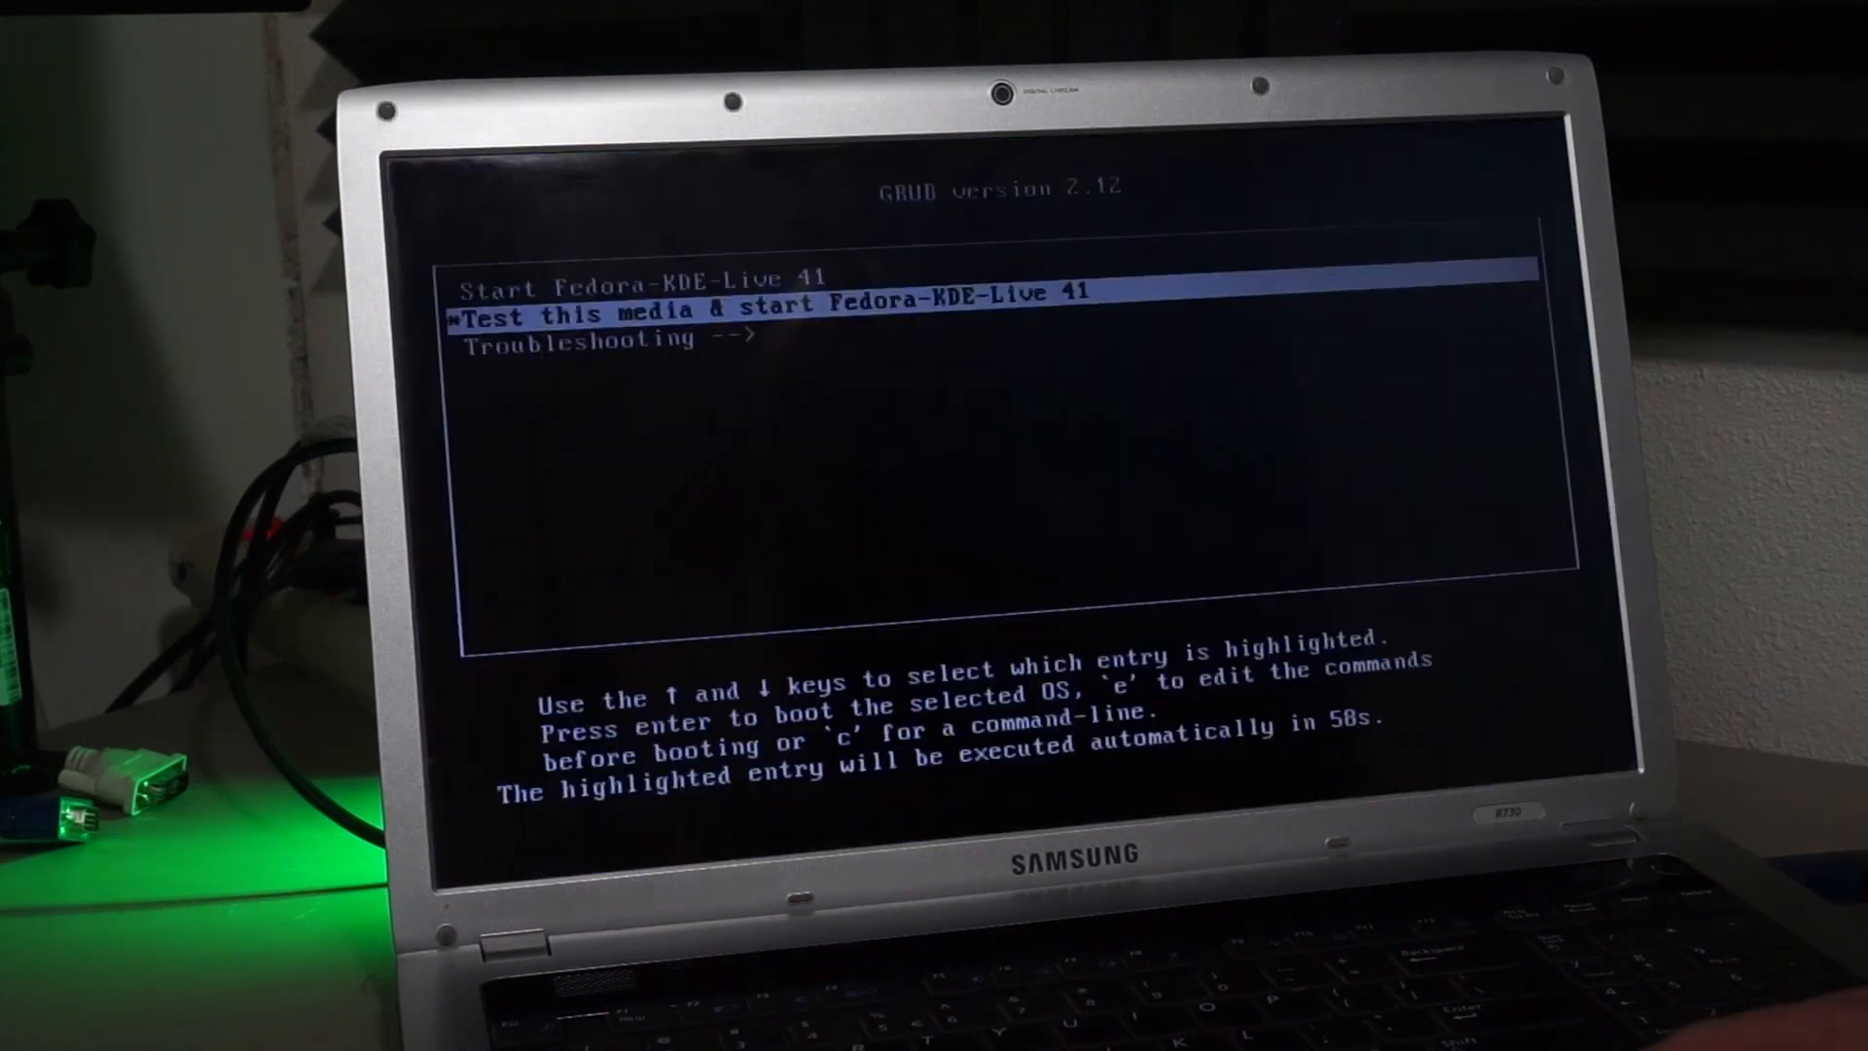
key(enter)
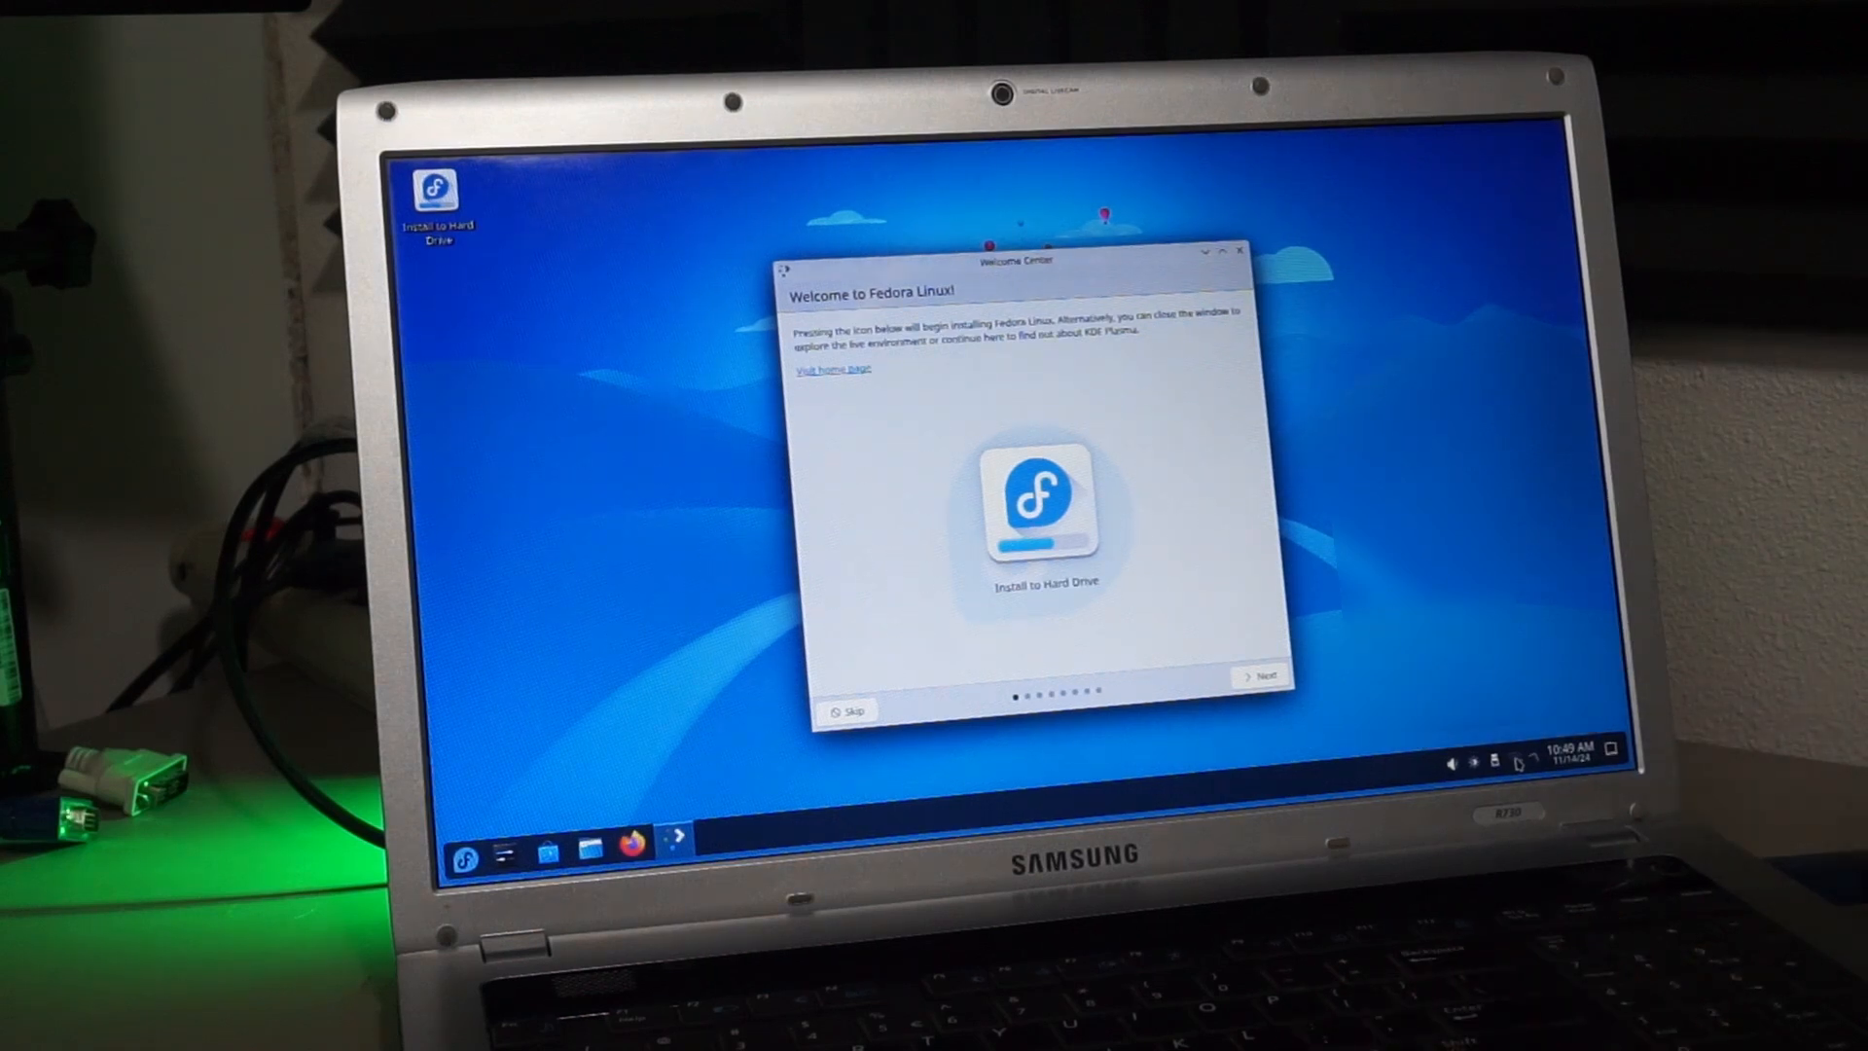
- Launch Install to Hard Drive from the Welcome Center to reach the Anaconda installer
click(1485, 763)
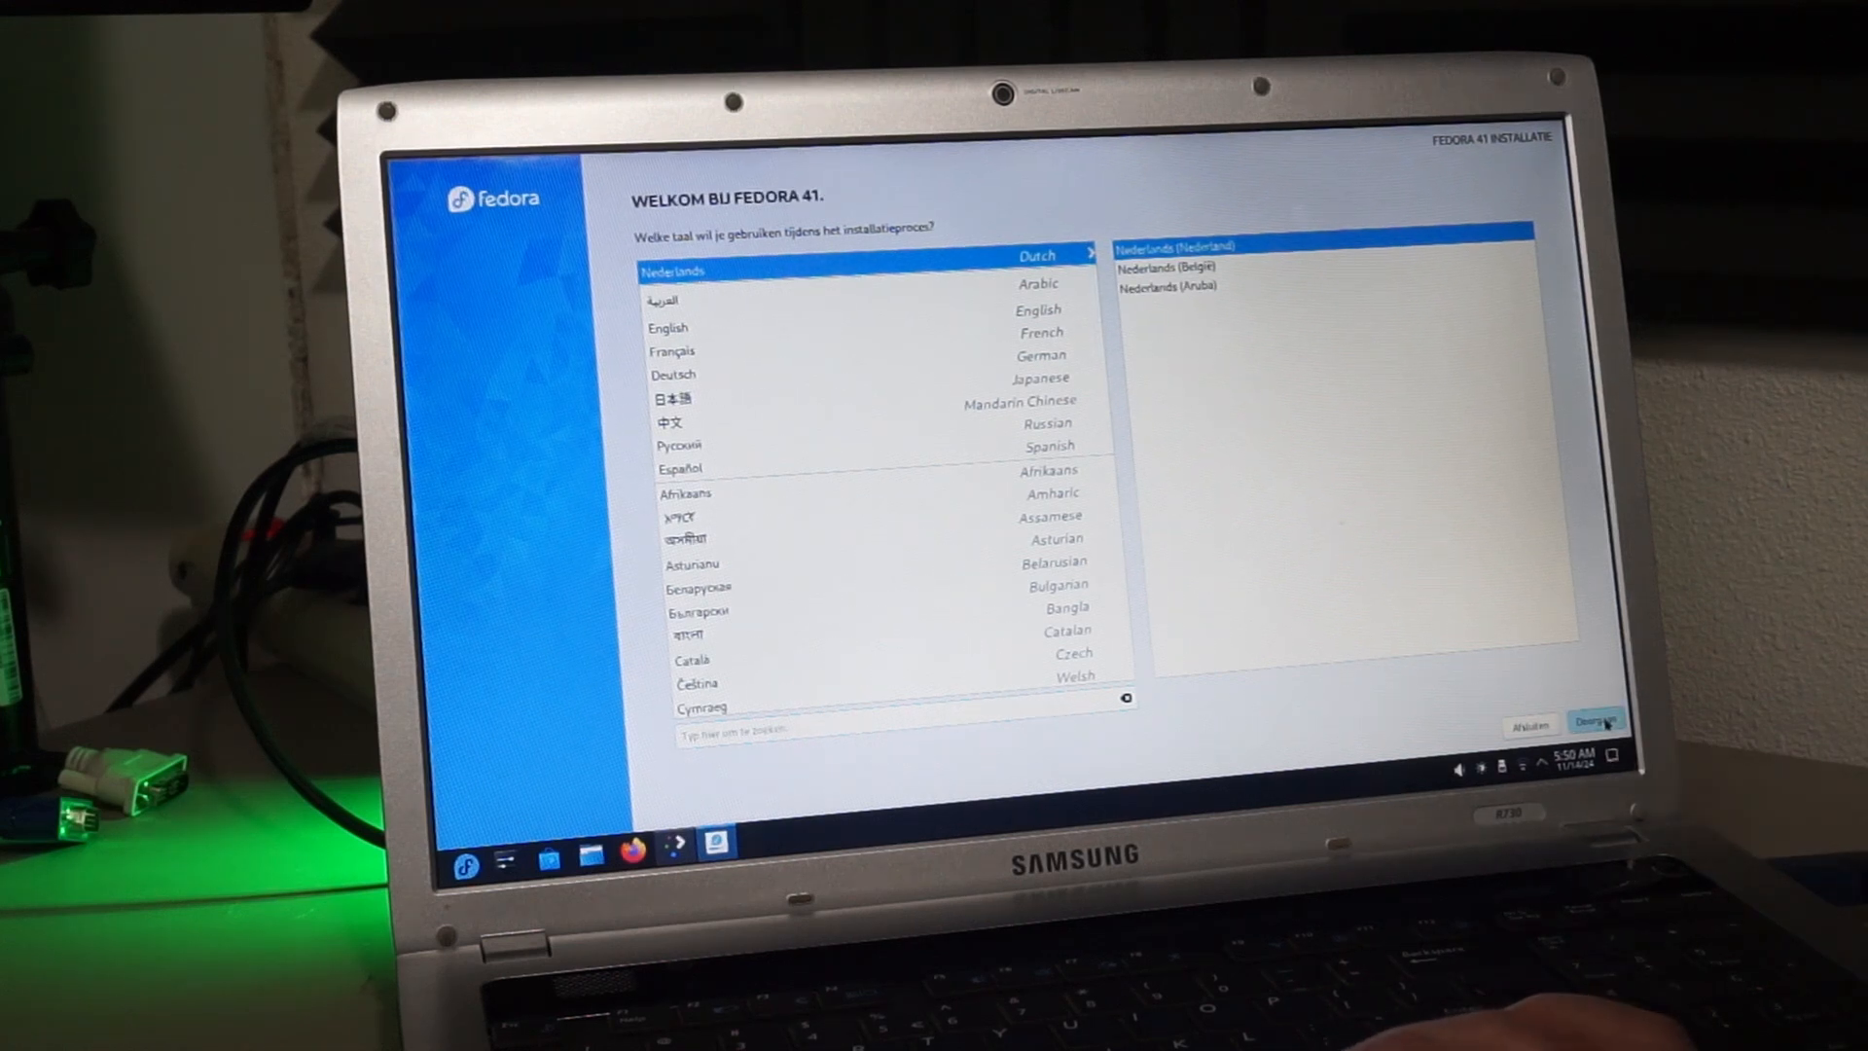
- Continue in Nederlands, reclaim the wiped disk space, finish the administrator user and begin installing Fedora 41
click(1595, 720)
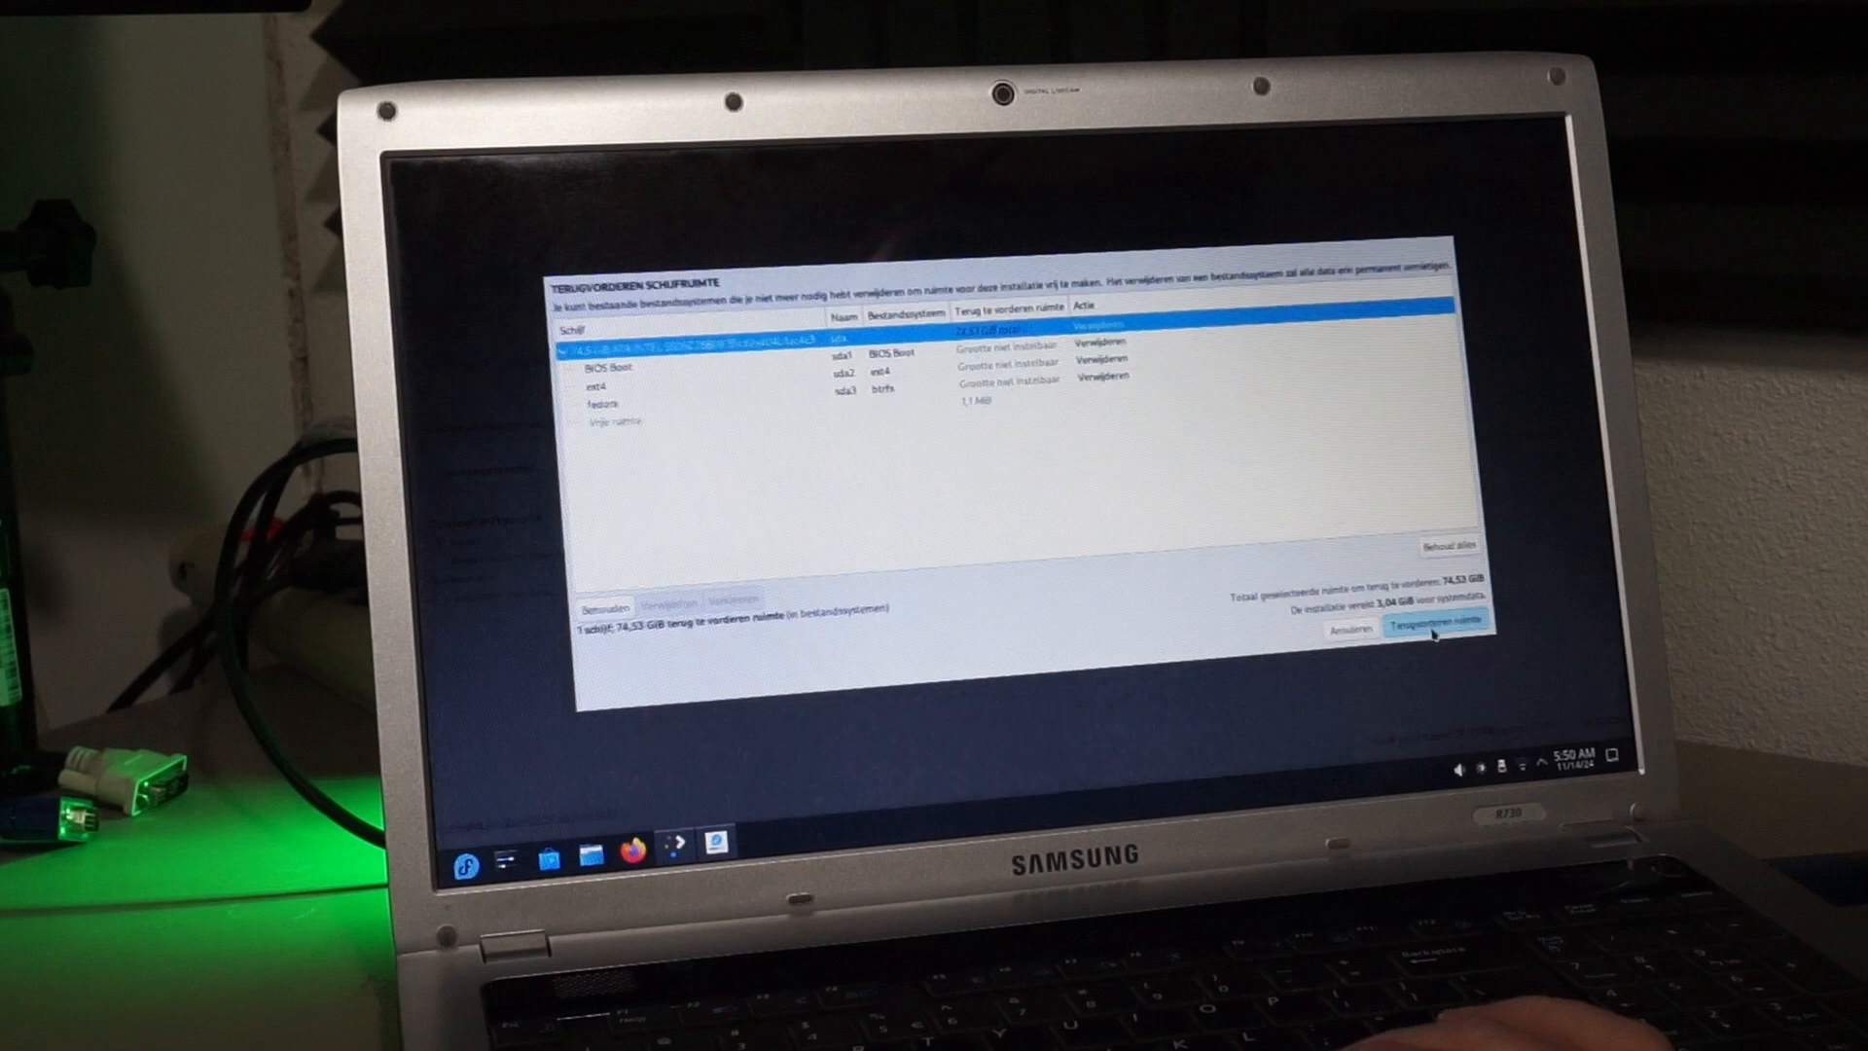
click(1436, 628)
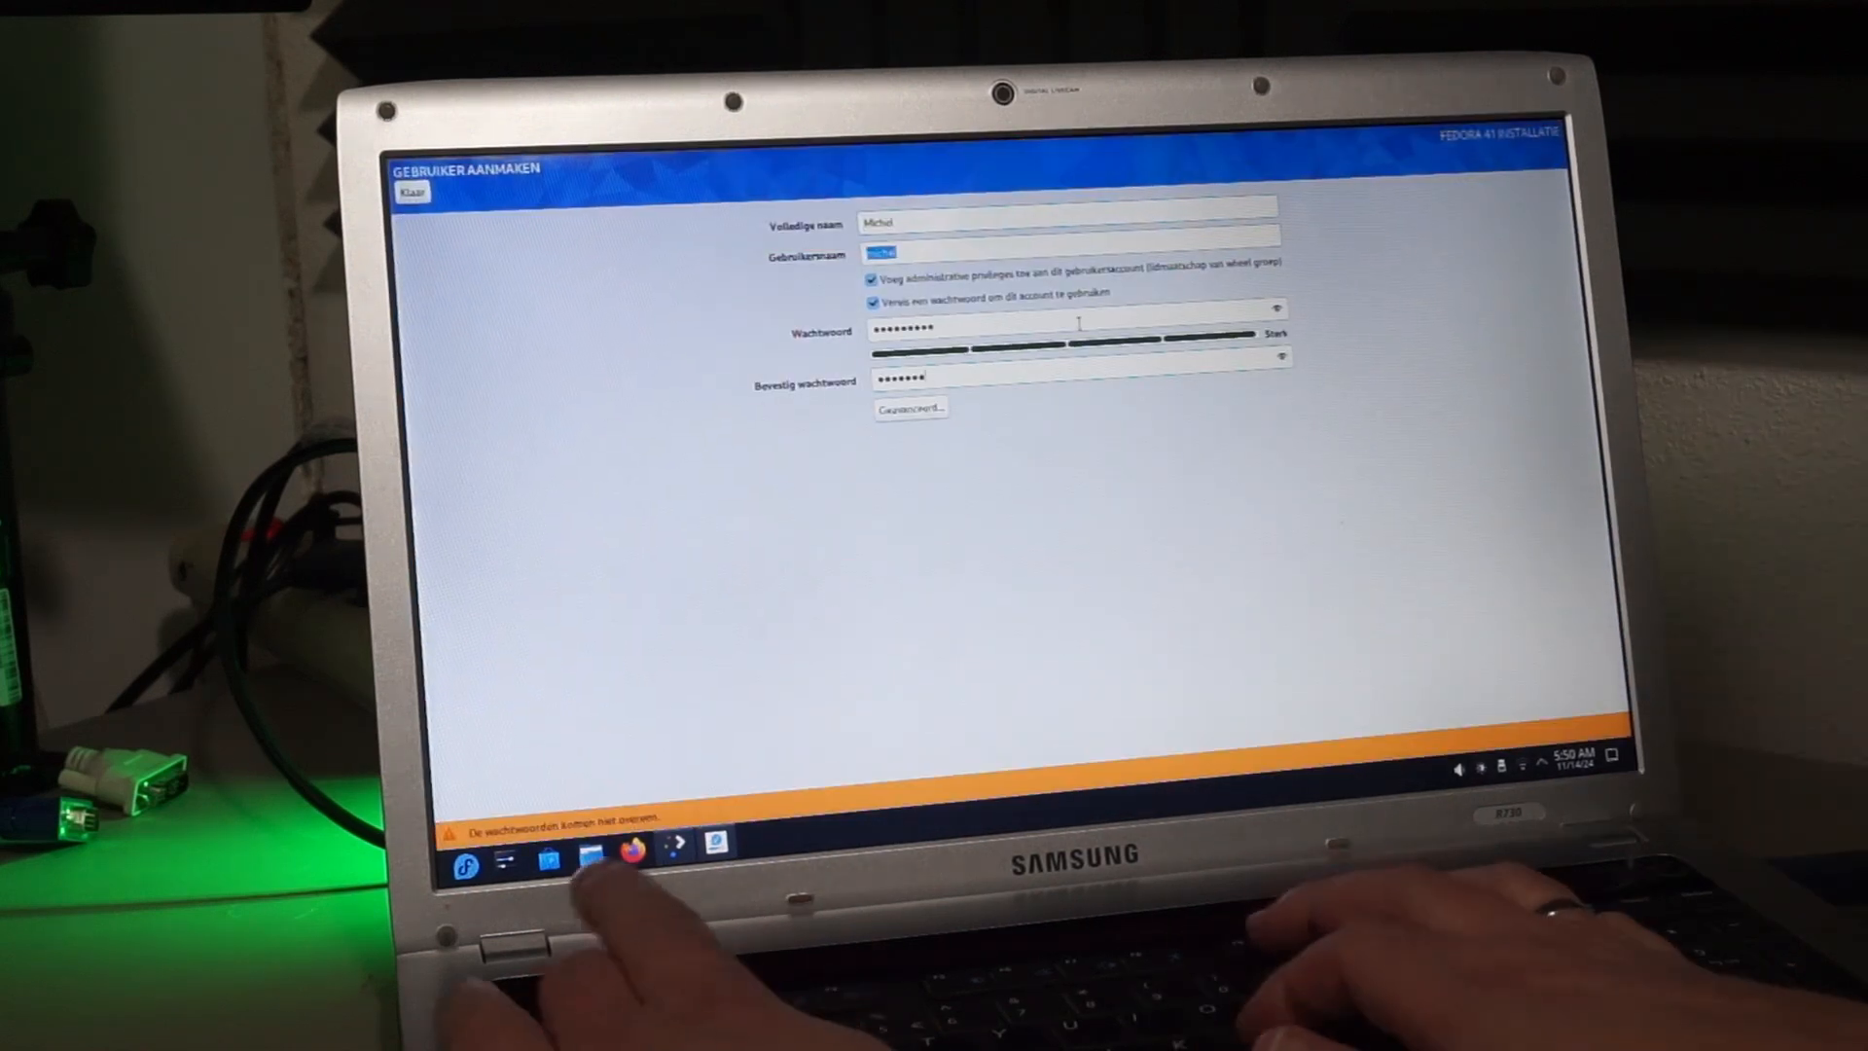
click(411, 192)
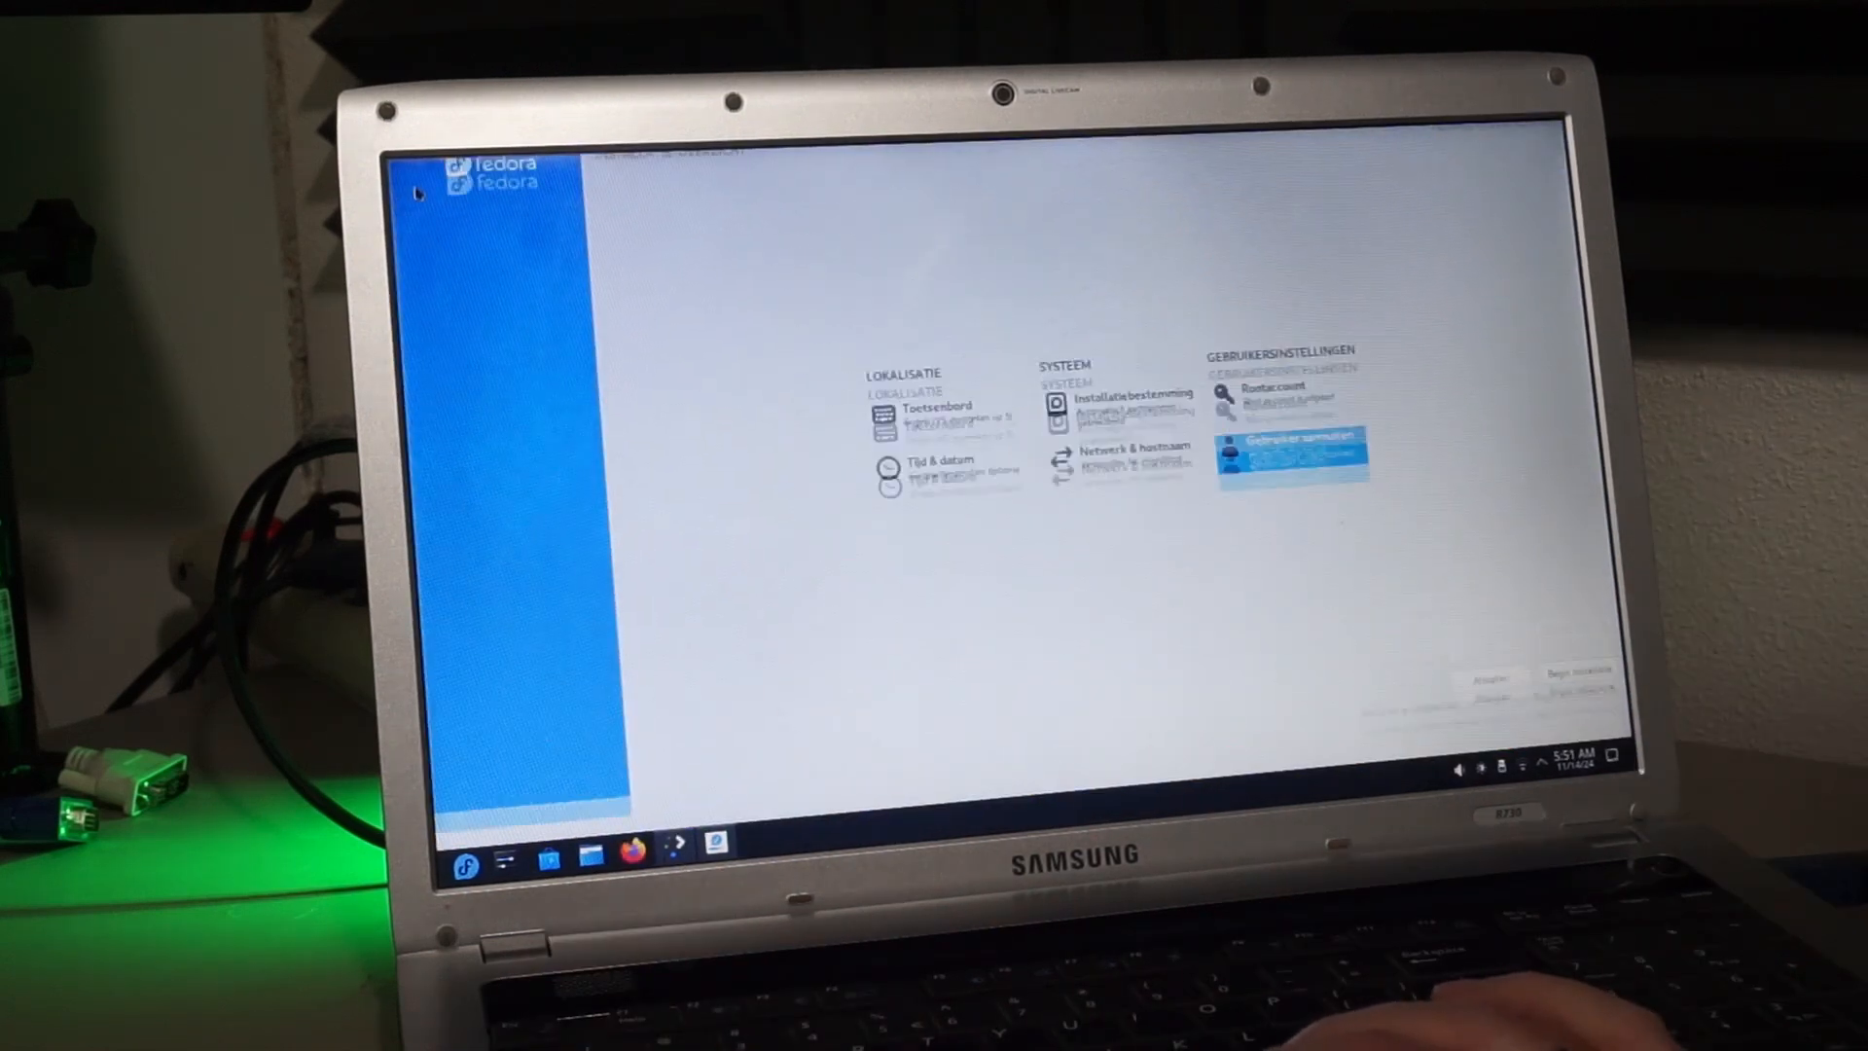
click(1568, 675)
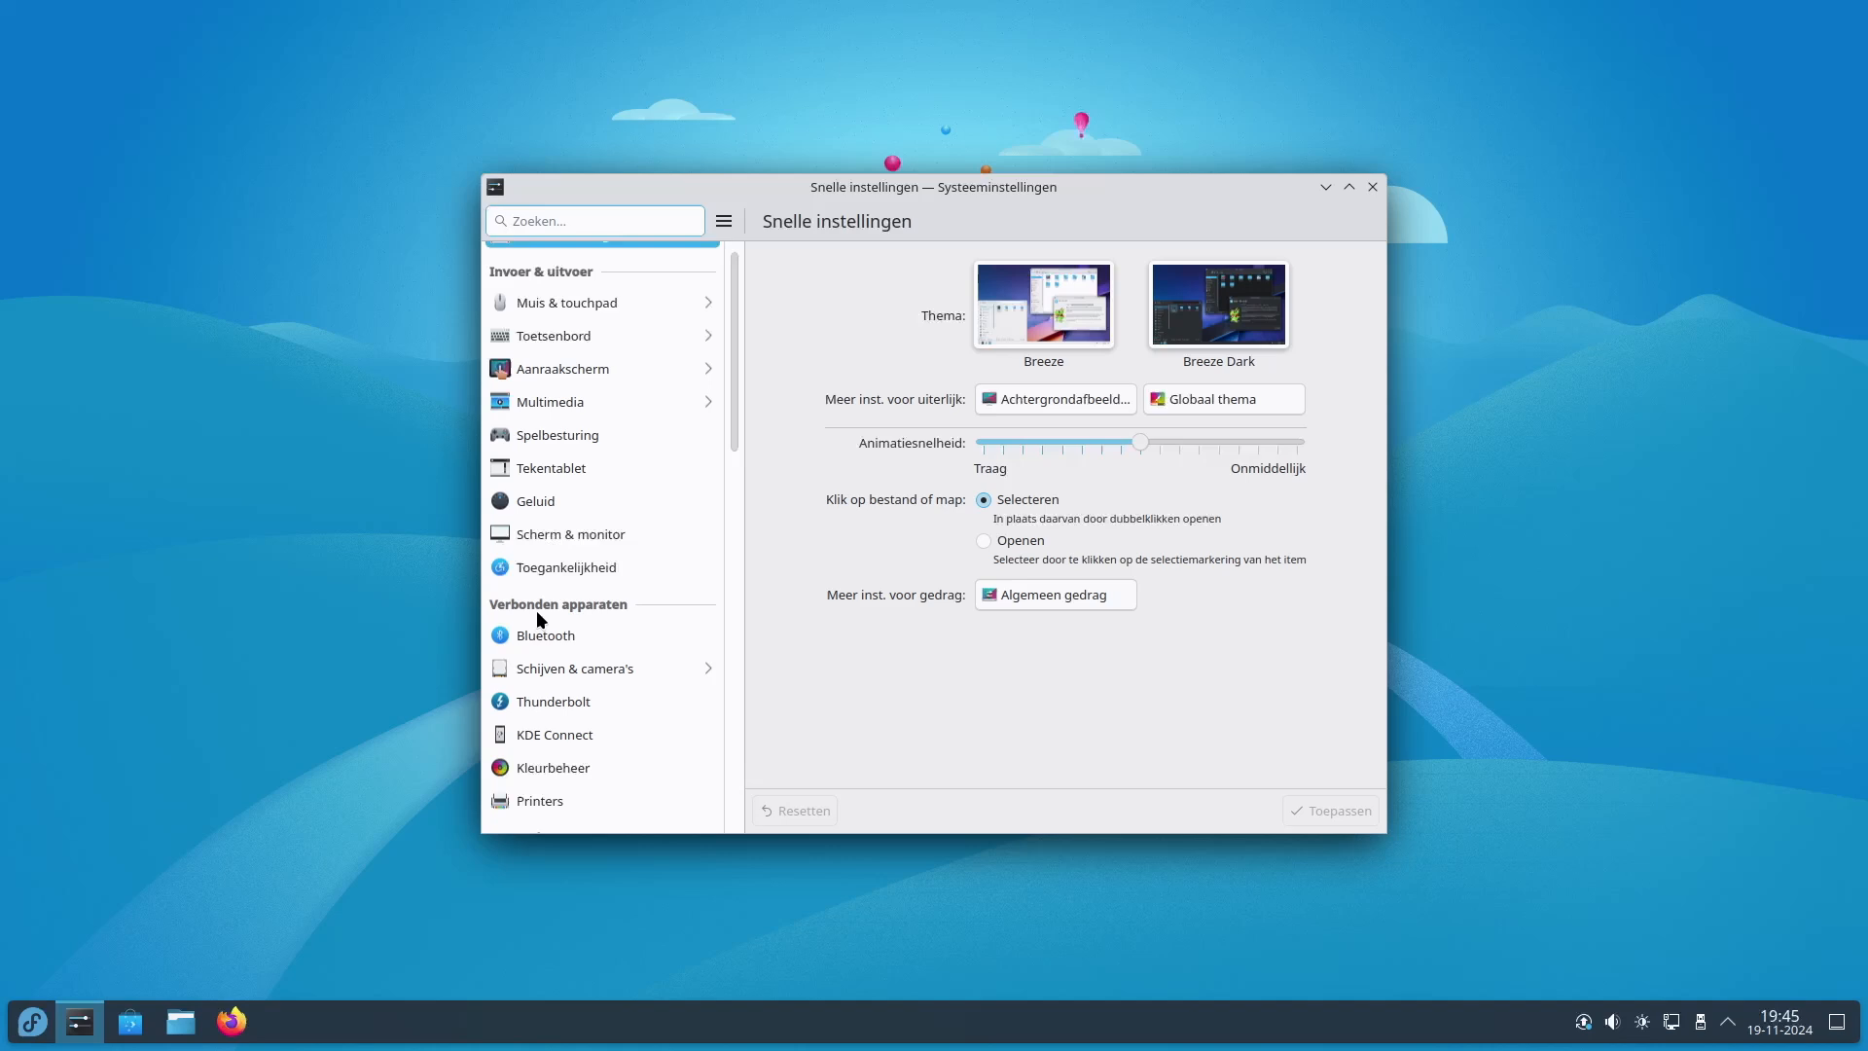
- Create a new Standaard (non-administrator) user in Gebruikers and give it a Konqi dragon avatar
click(549, 753)
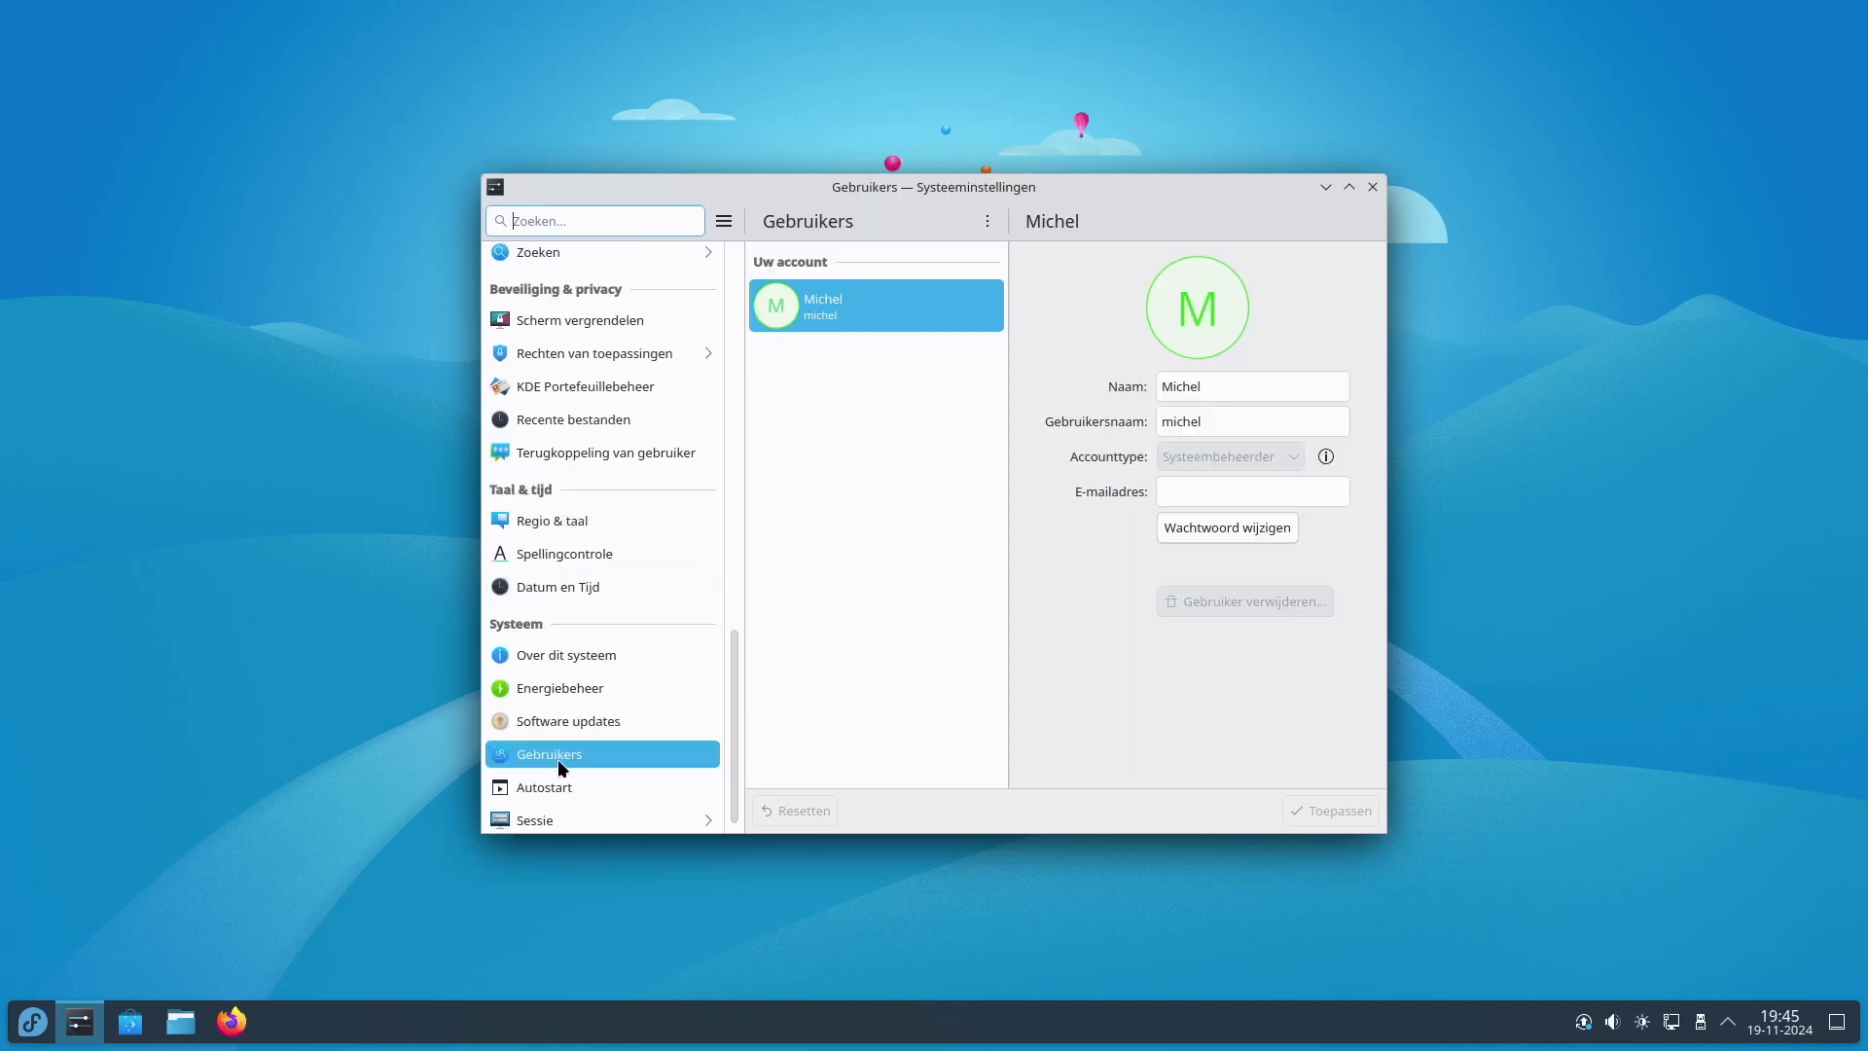
click(986, 220)
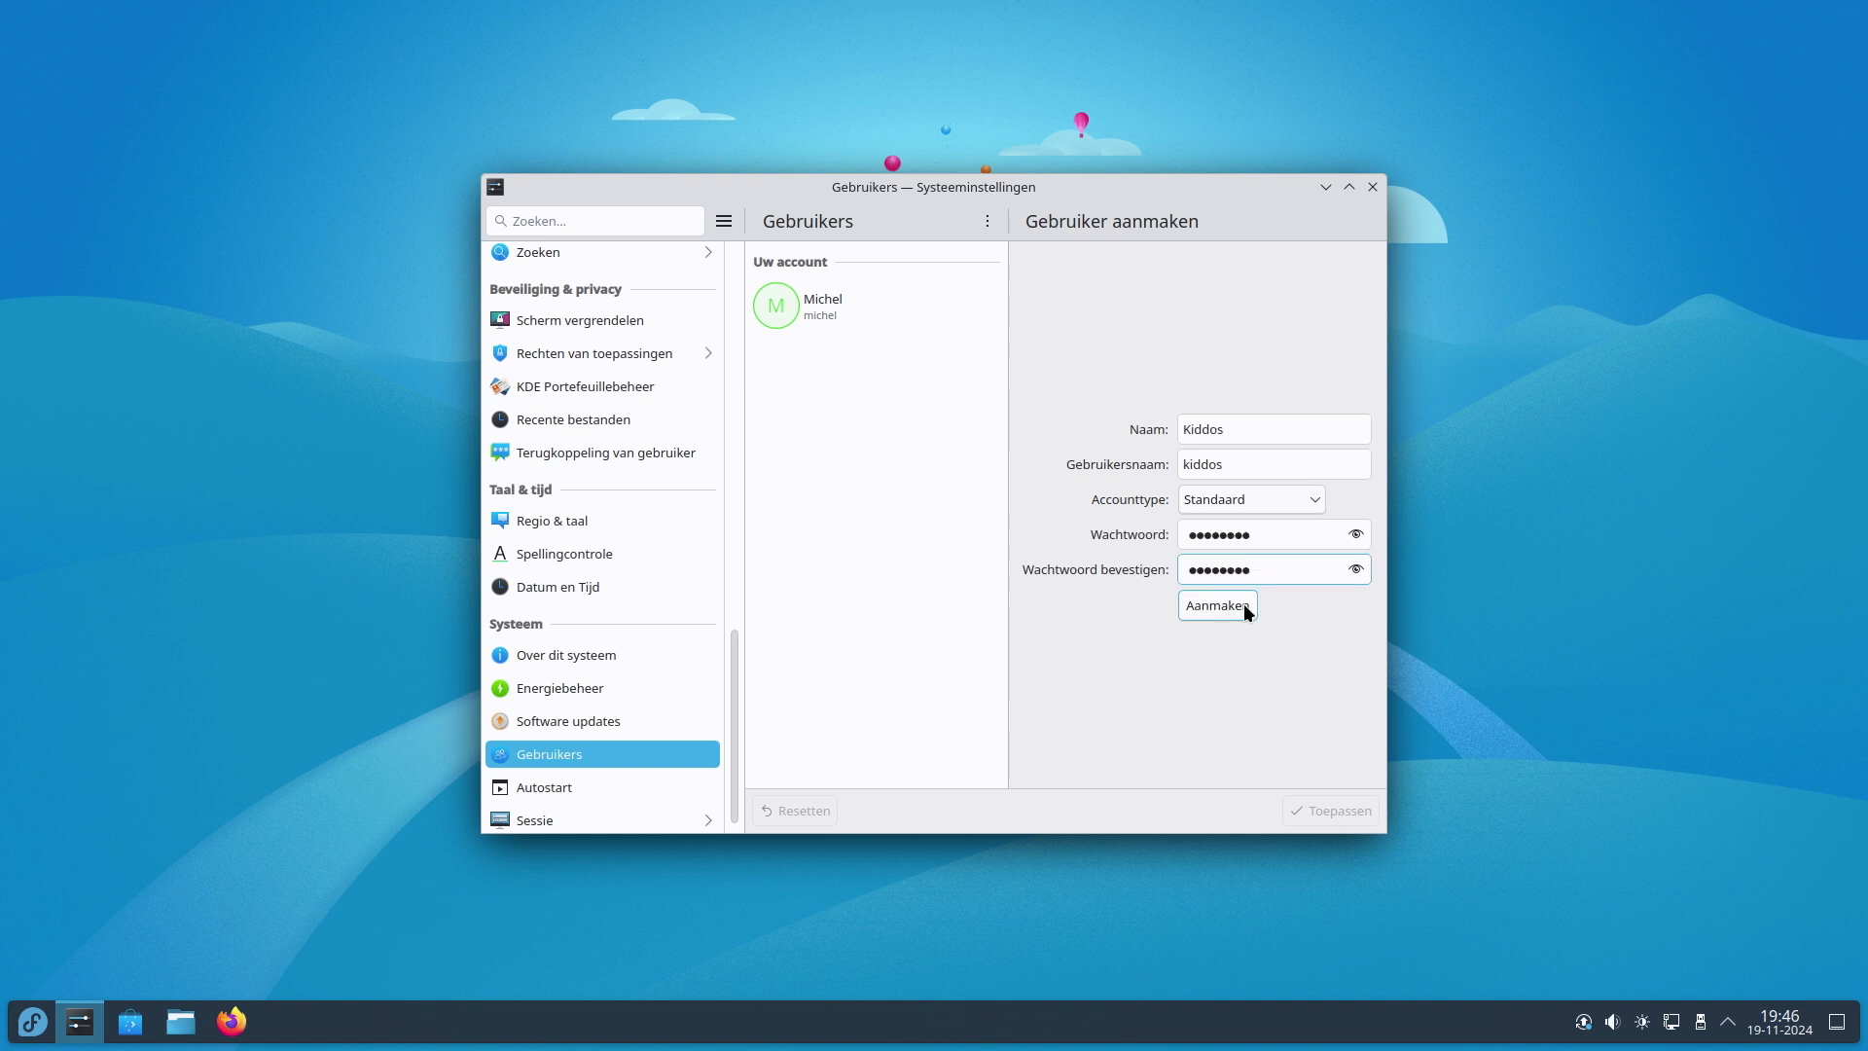
click(1216, 605)
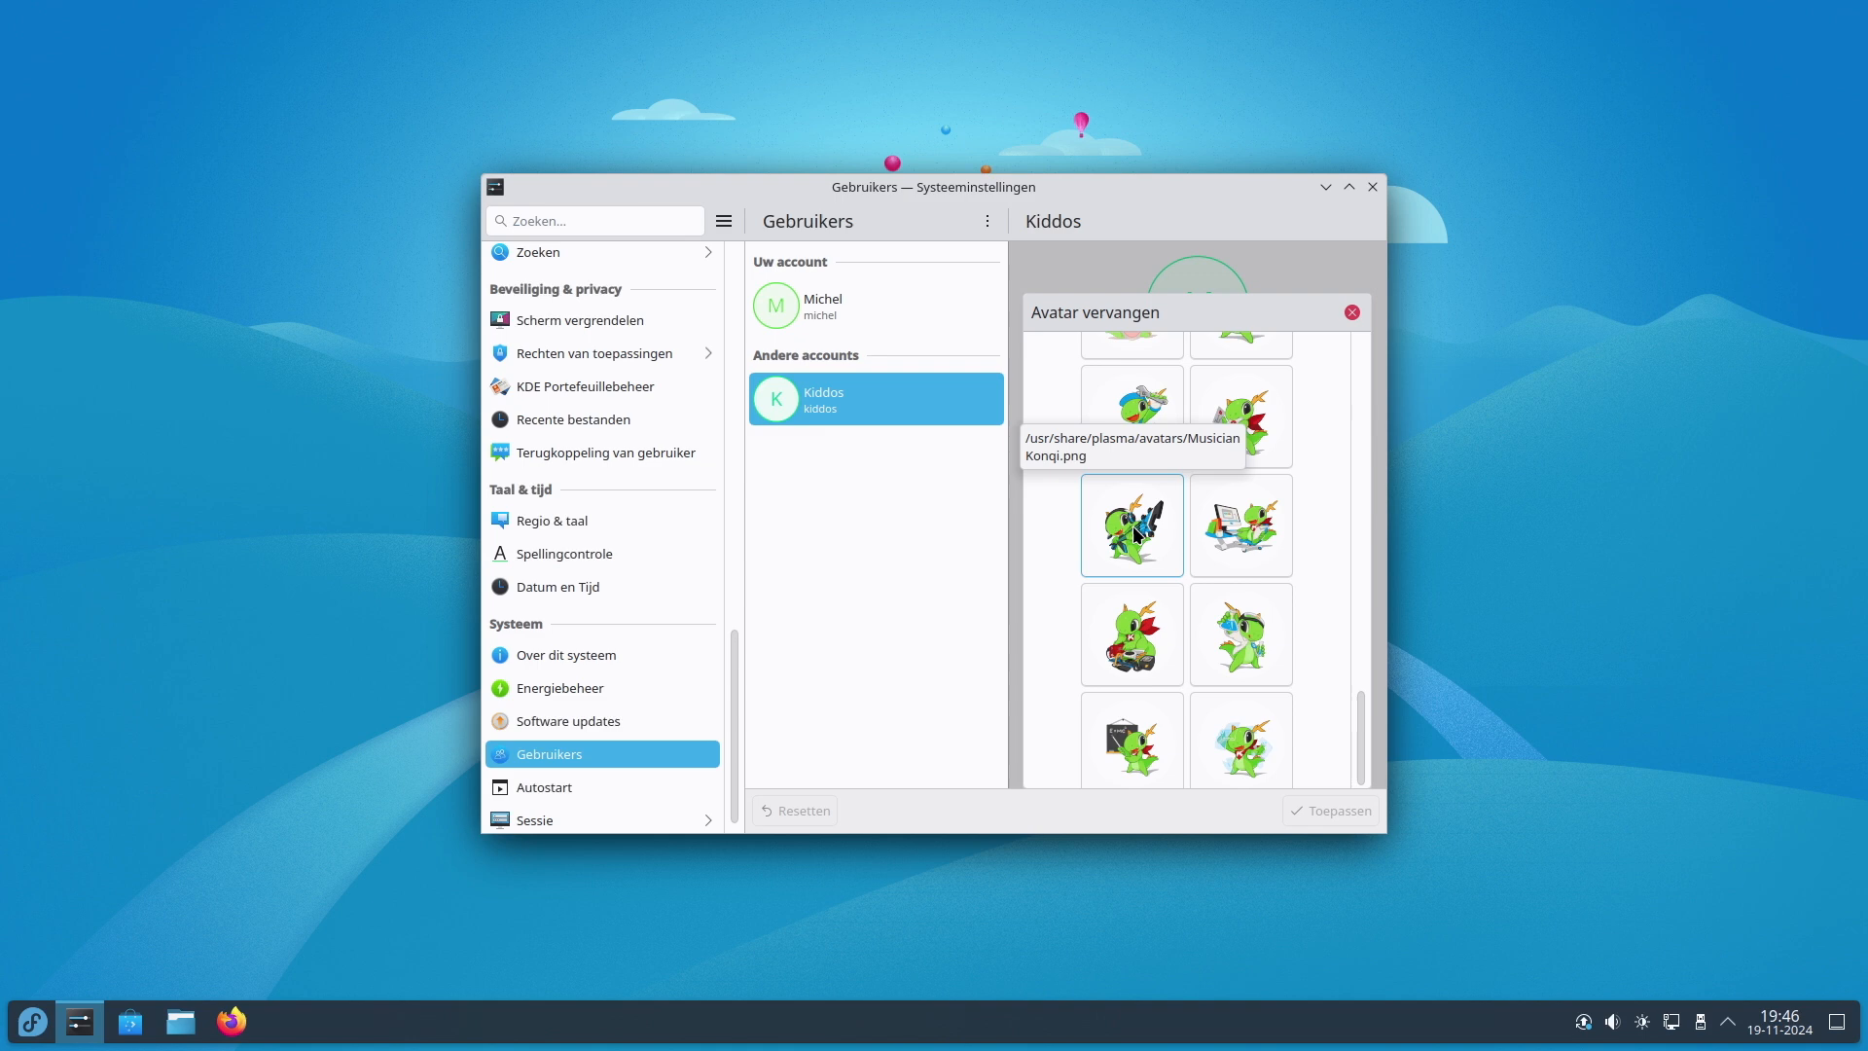
click(1128, 525)
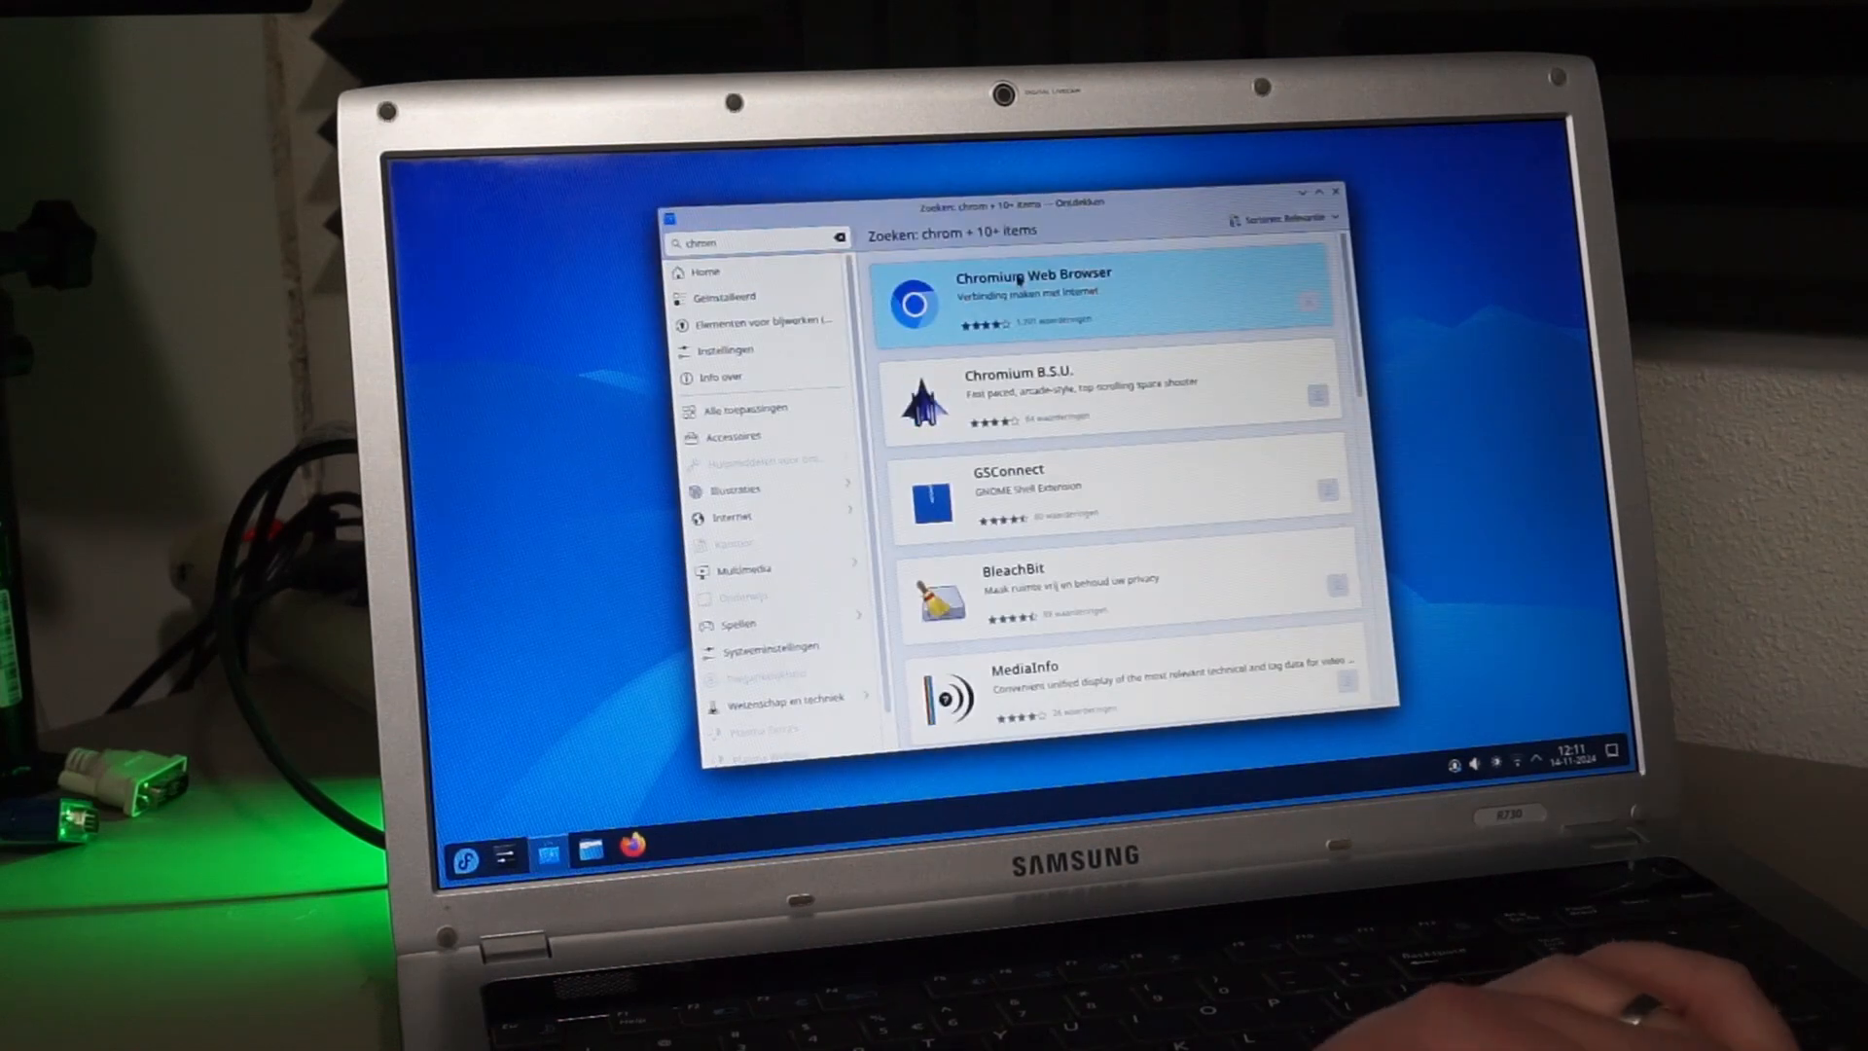
- Install Chromium Web Browser from the Discover 'chrom' search results
click(1286, 300)
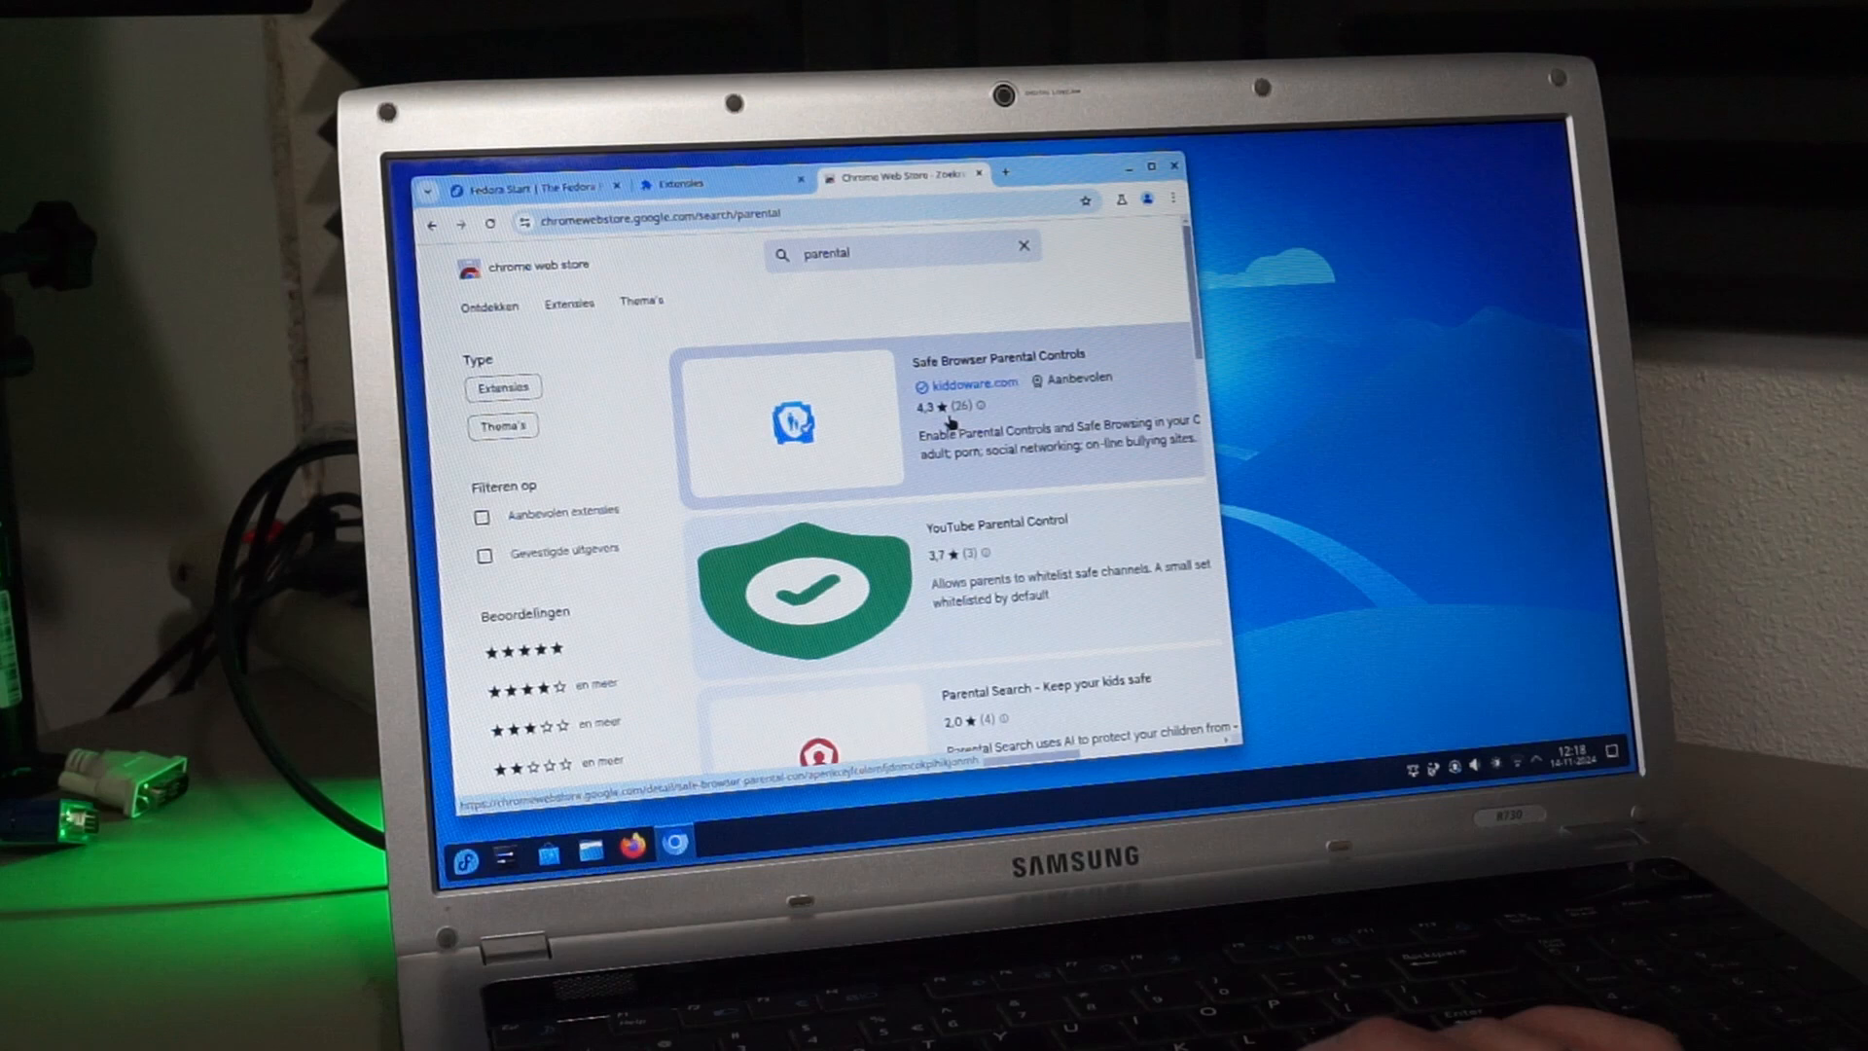
- Add Safe Browser Parental Controls to Chromium and test it by entering 'pornhub.c' in the address bar
click(998, 354)
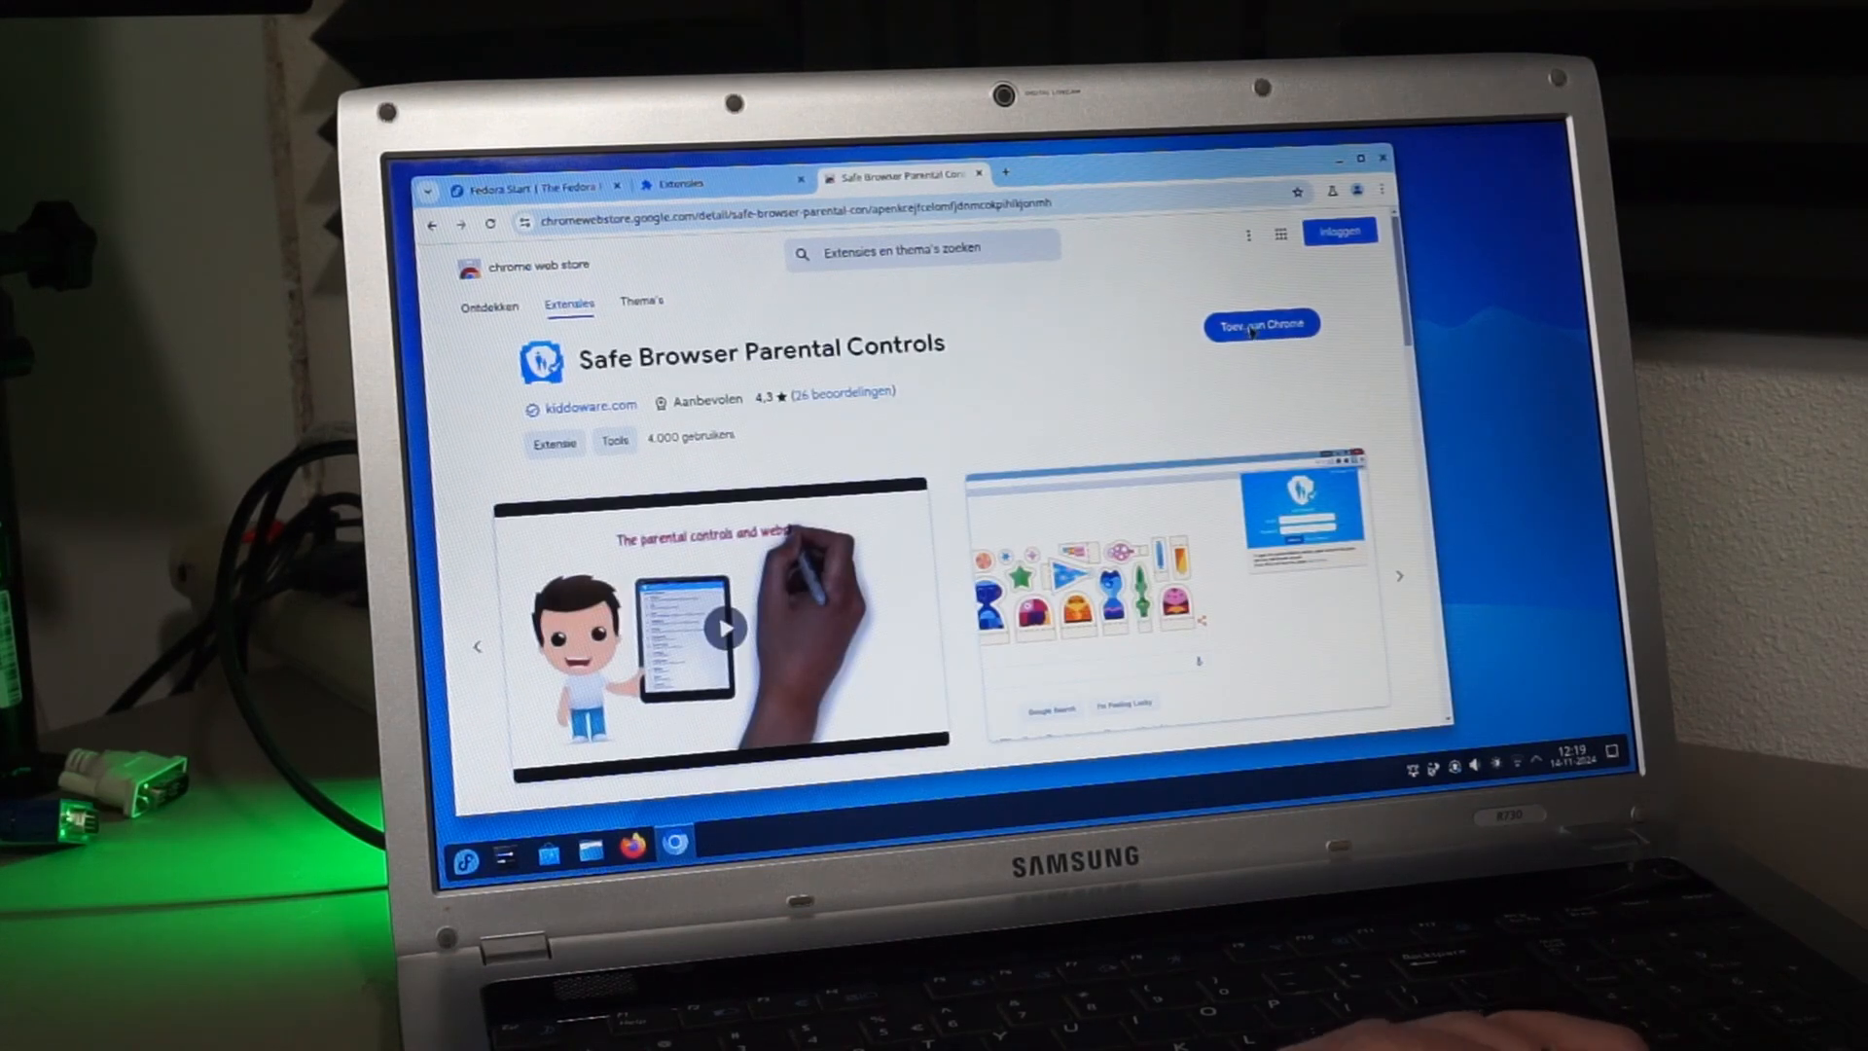
click(1259, 325)
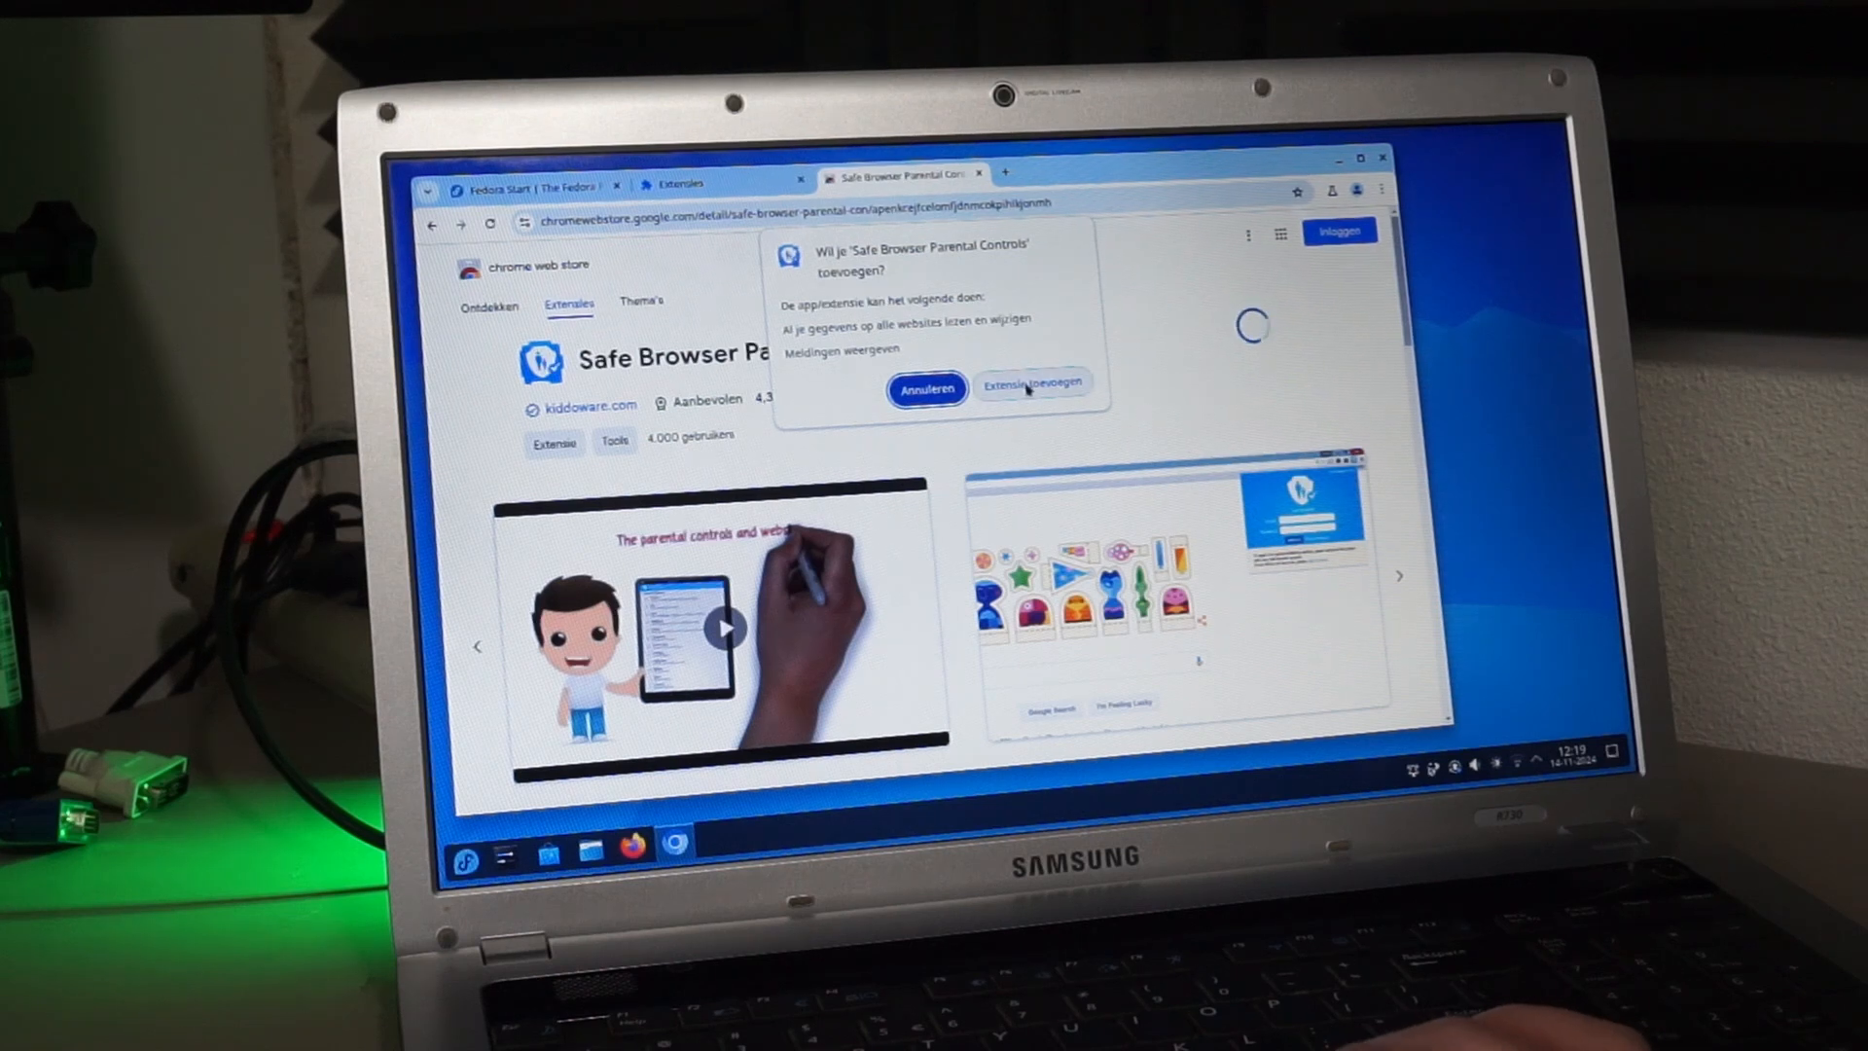
click(926, 389)
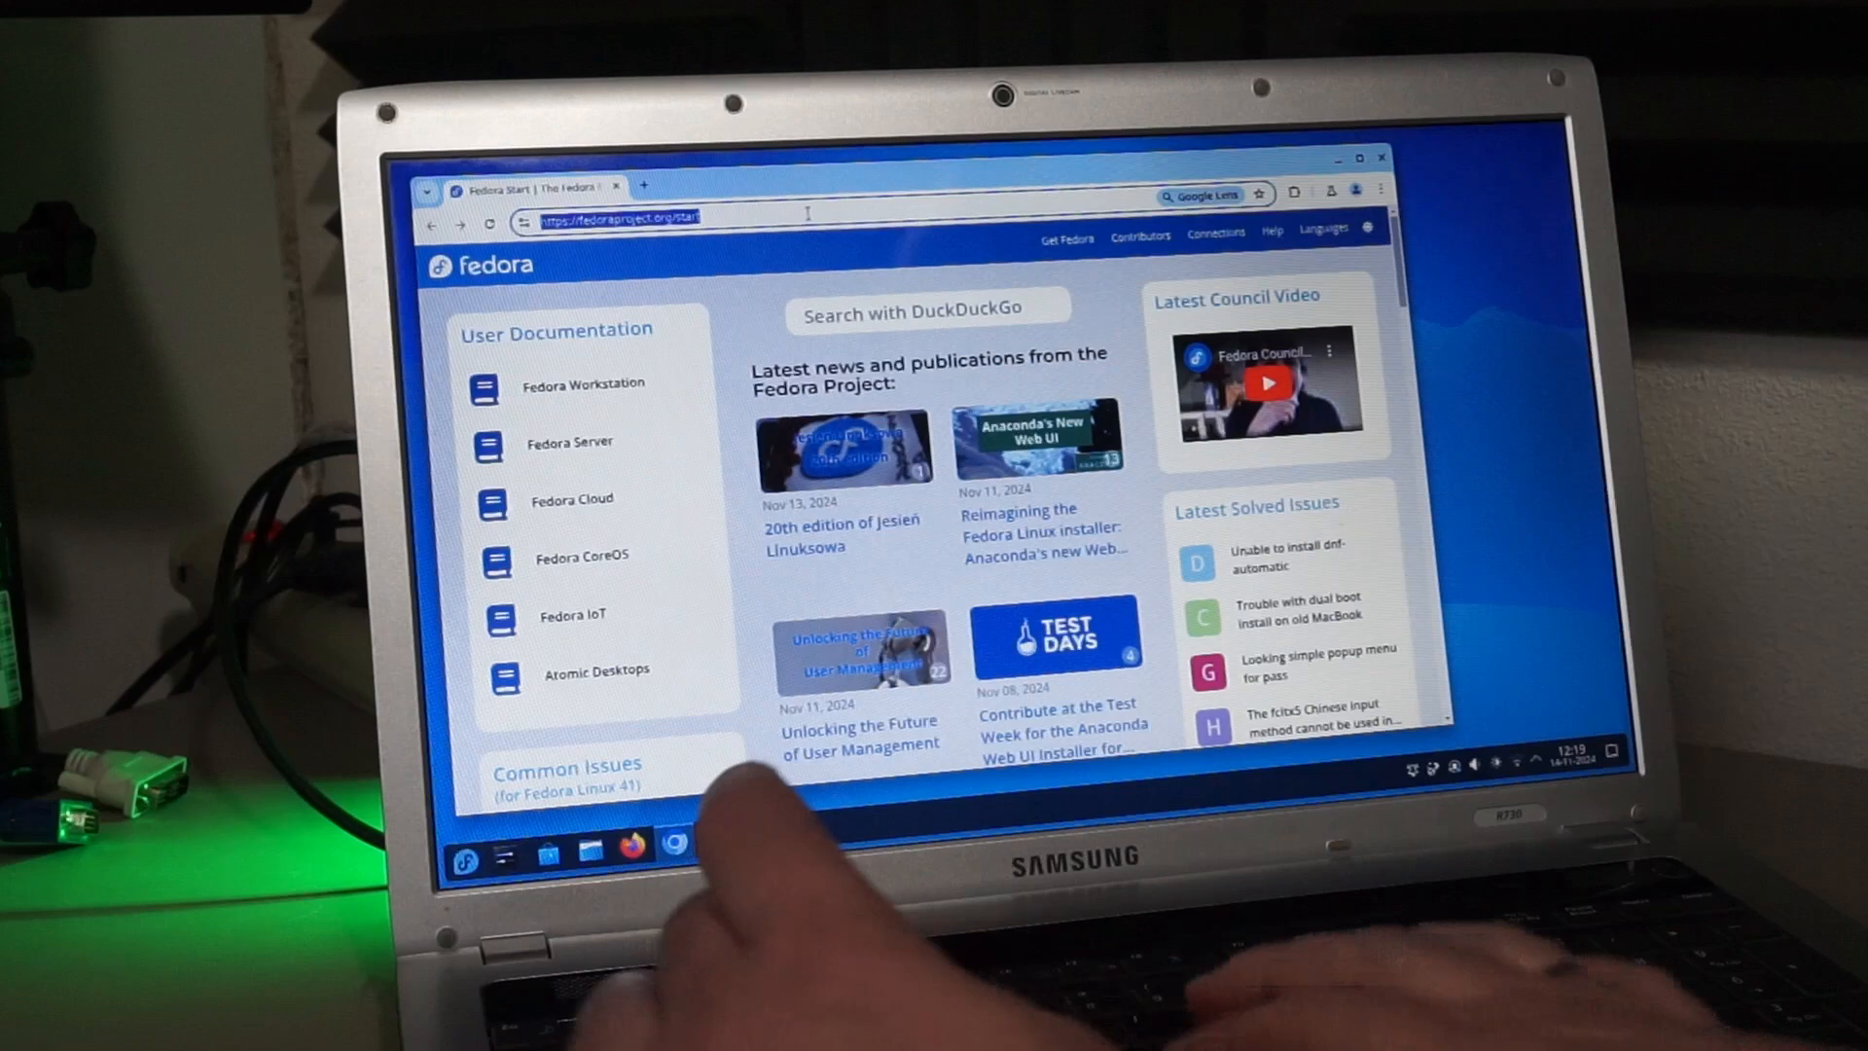
text(pornhub.c)
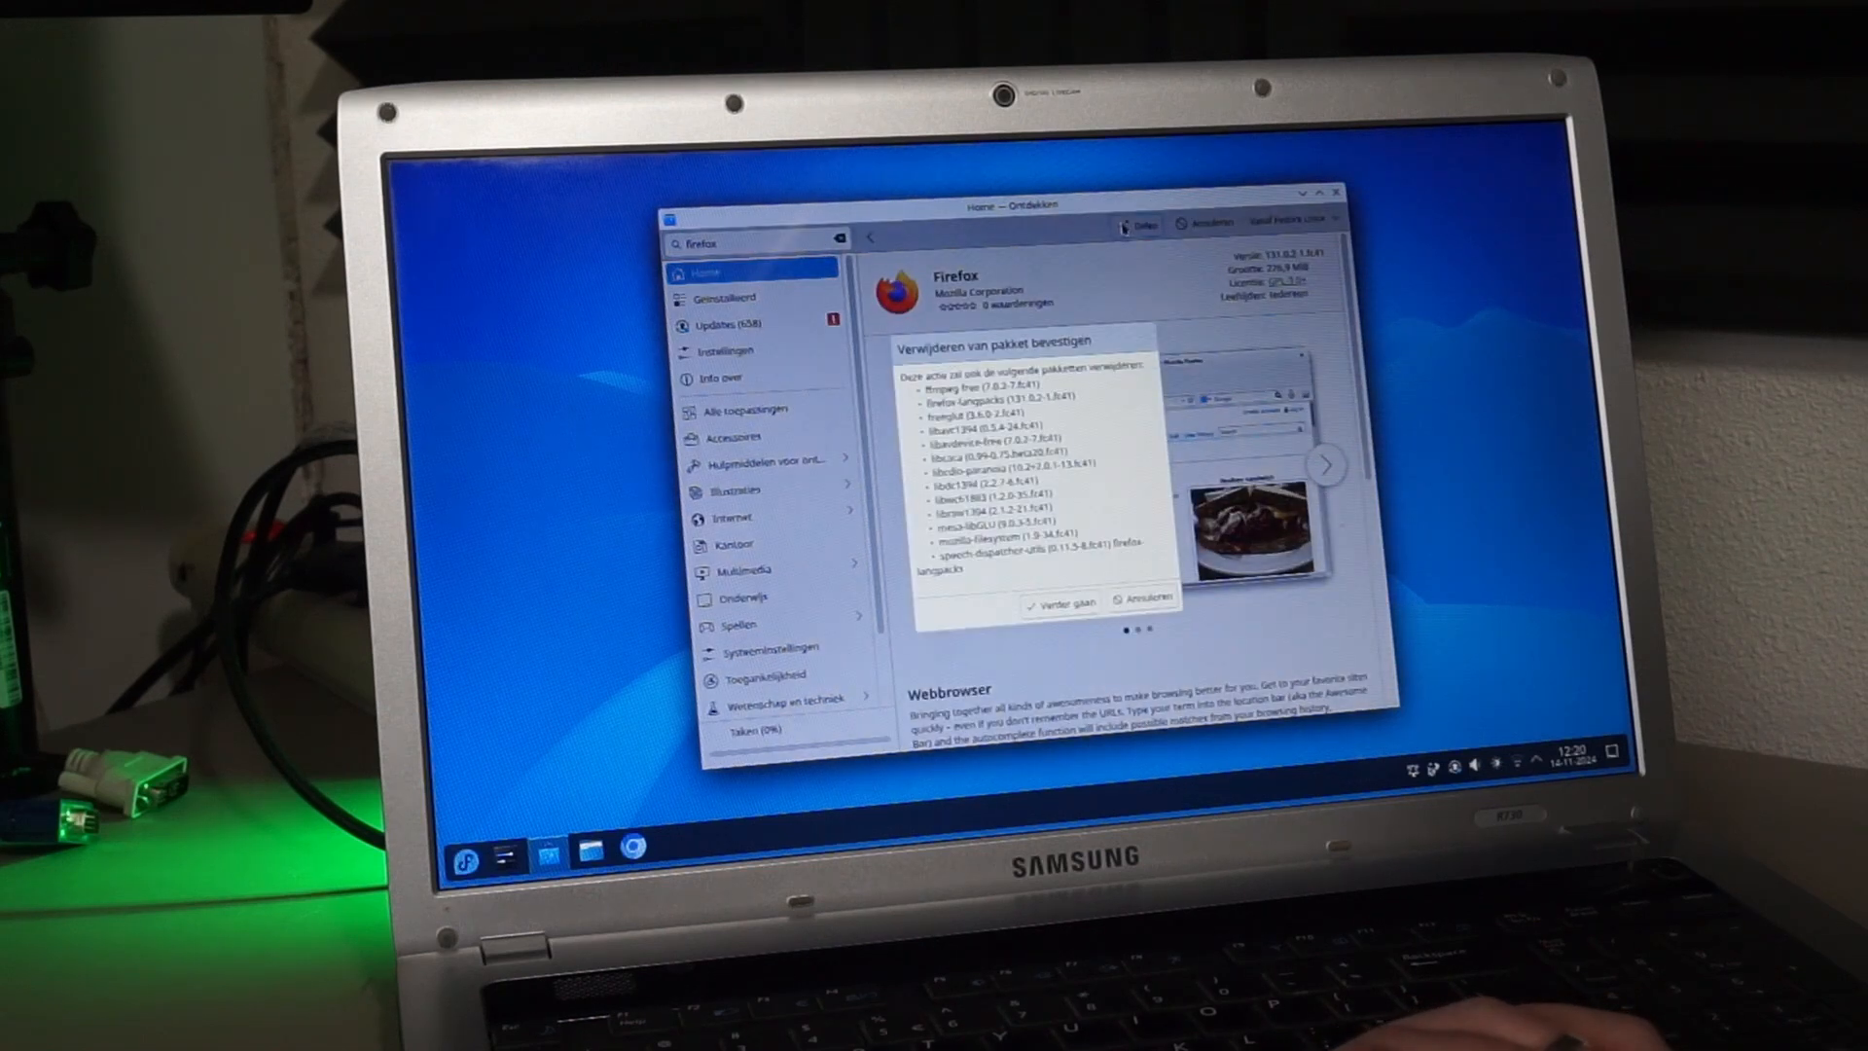
- Confirm removing Firefox, then find 'tuxracer' in Discover and install Extreme Tux Racer
click(1140, 596)
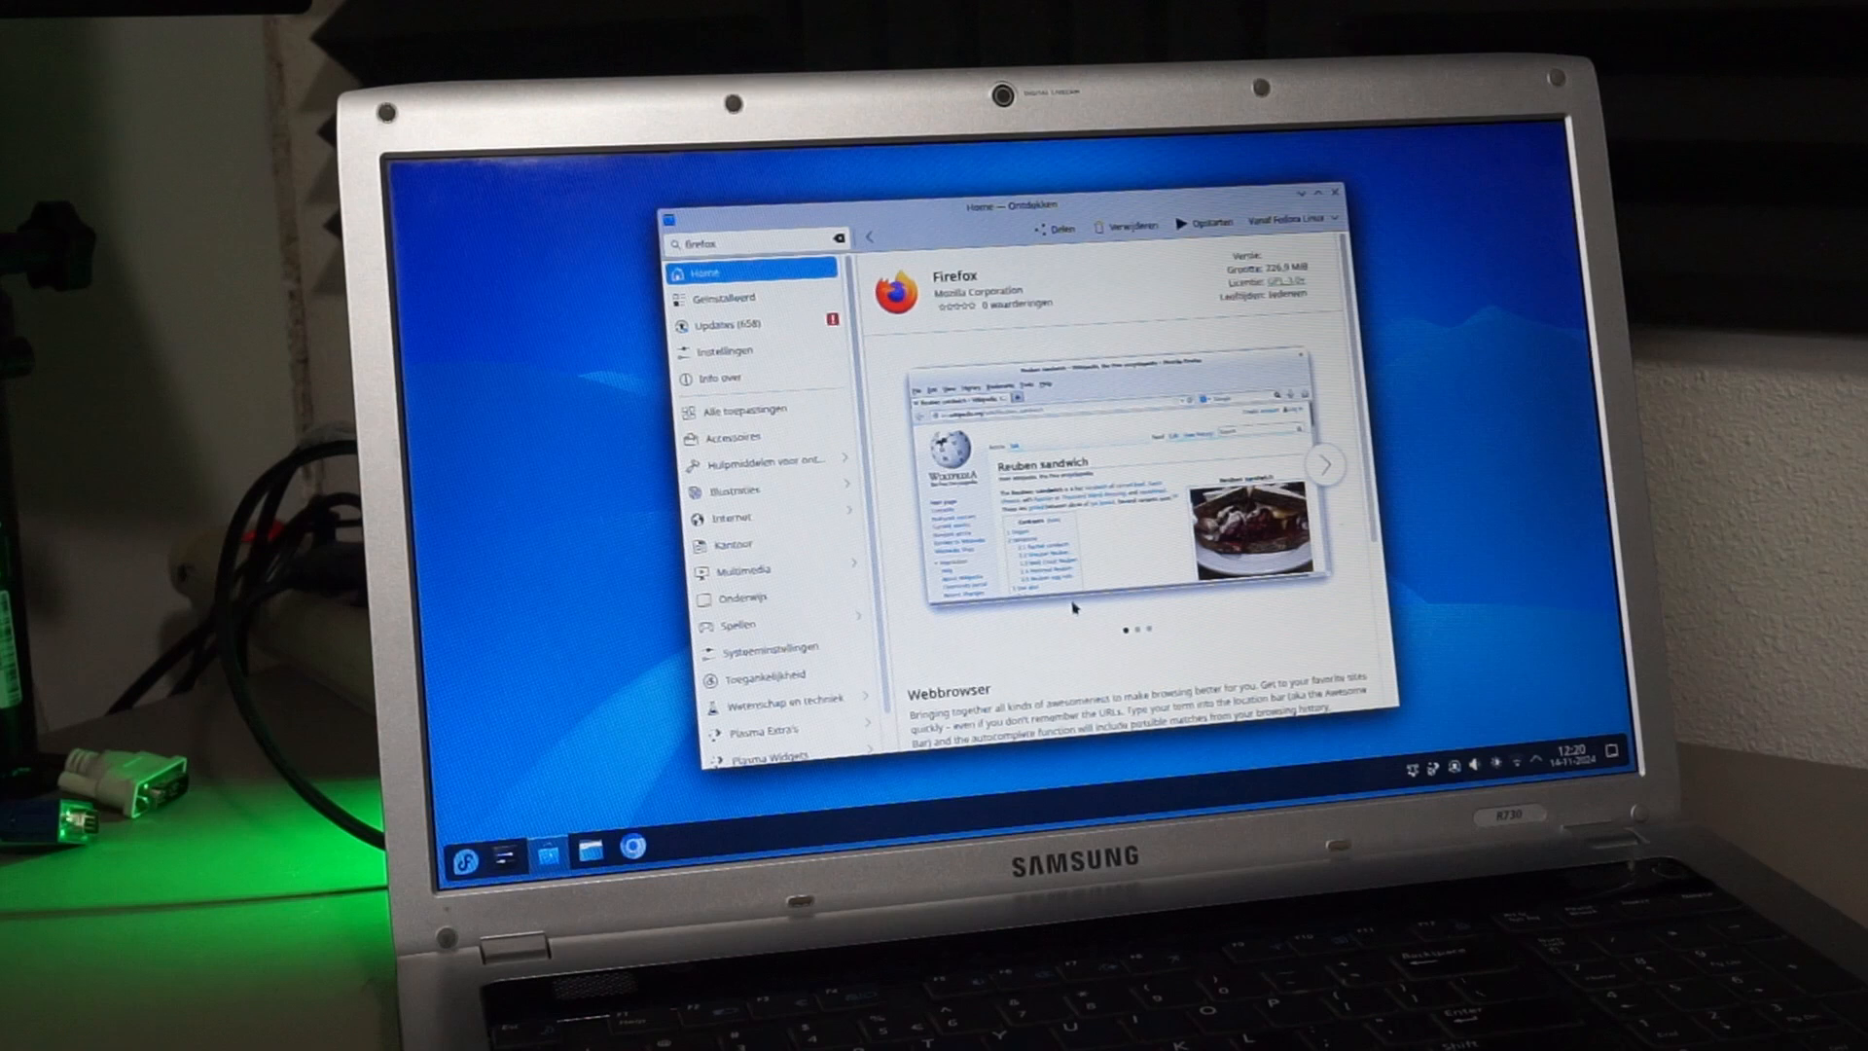
text(tuxracer)
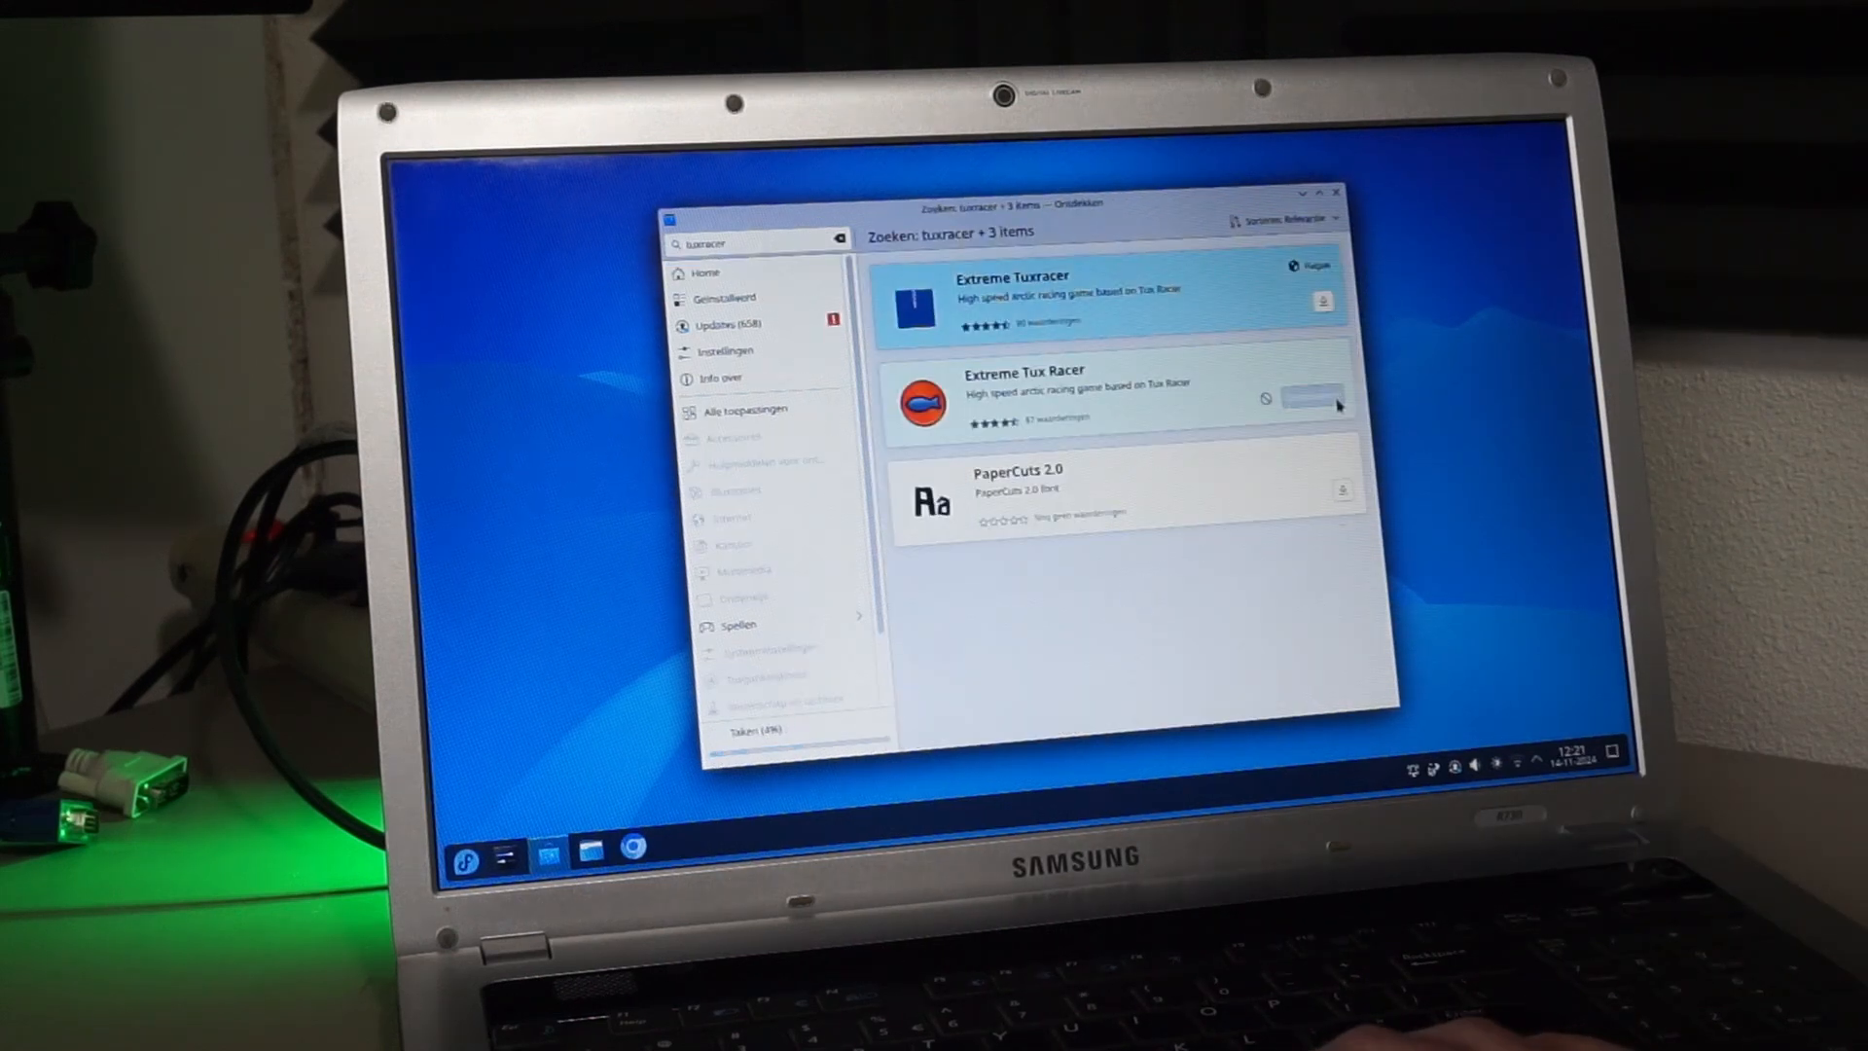
click(1309, 397)
text(tux)
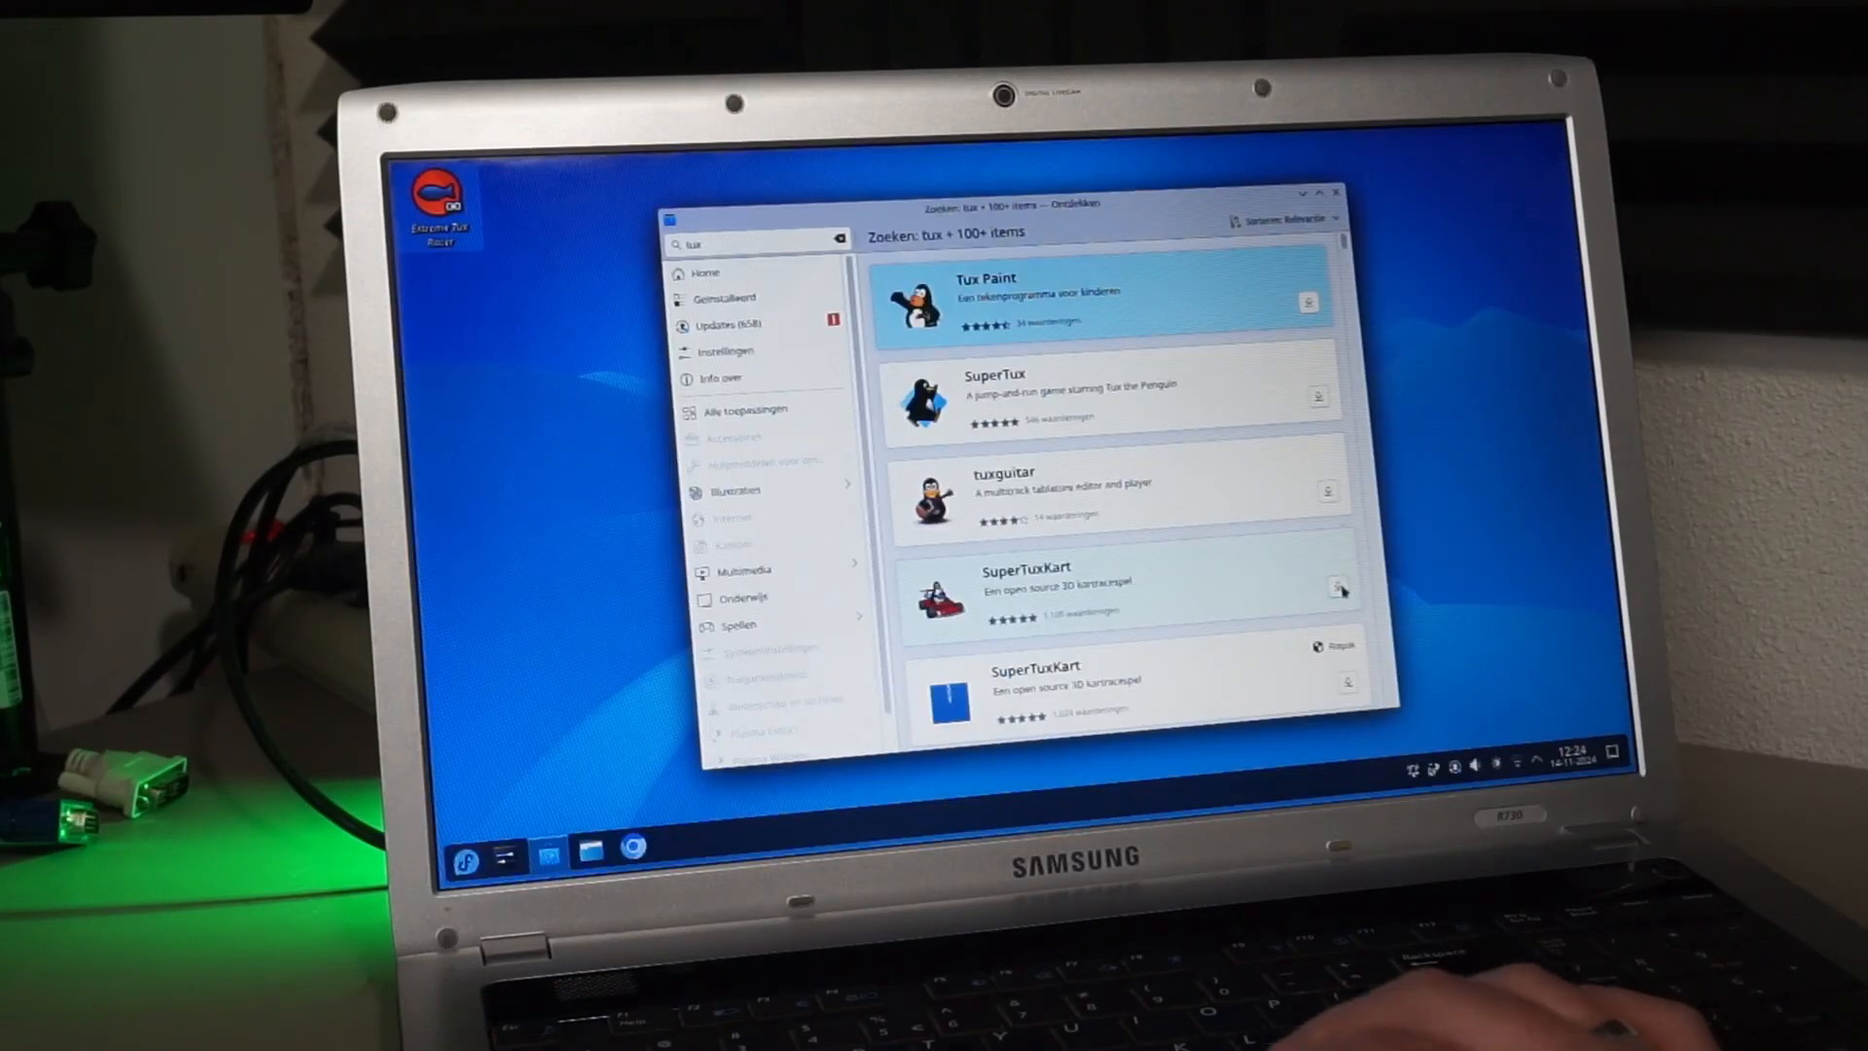
- Install SuperTuxKart, then set its graphics resolution to 16:9 1280×720 and apply it
click(1341, 589)
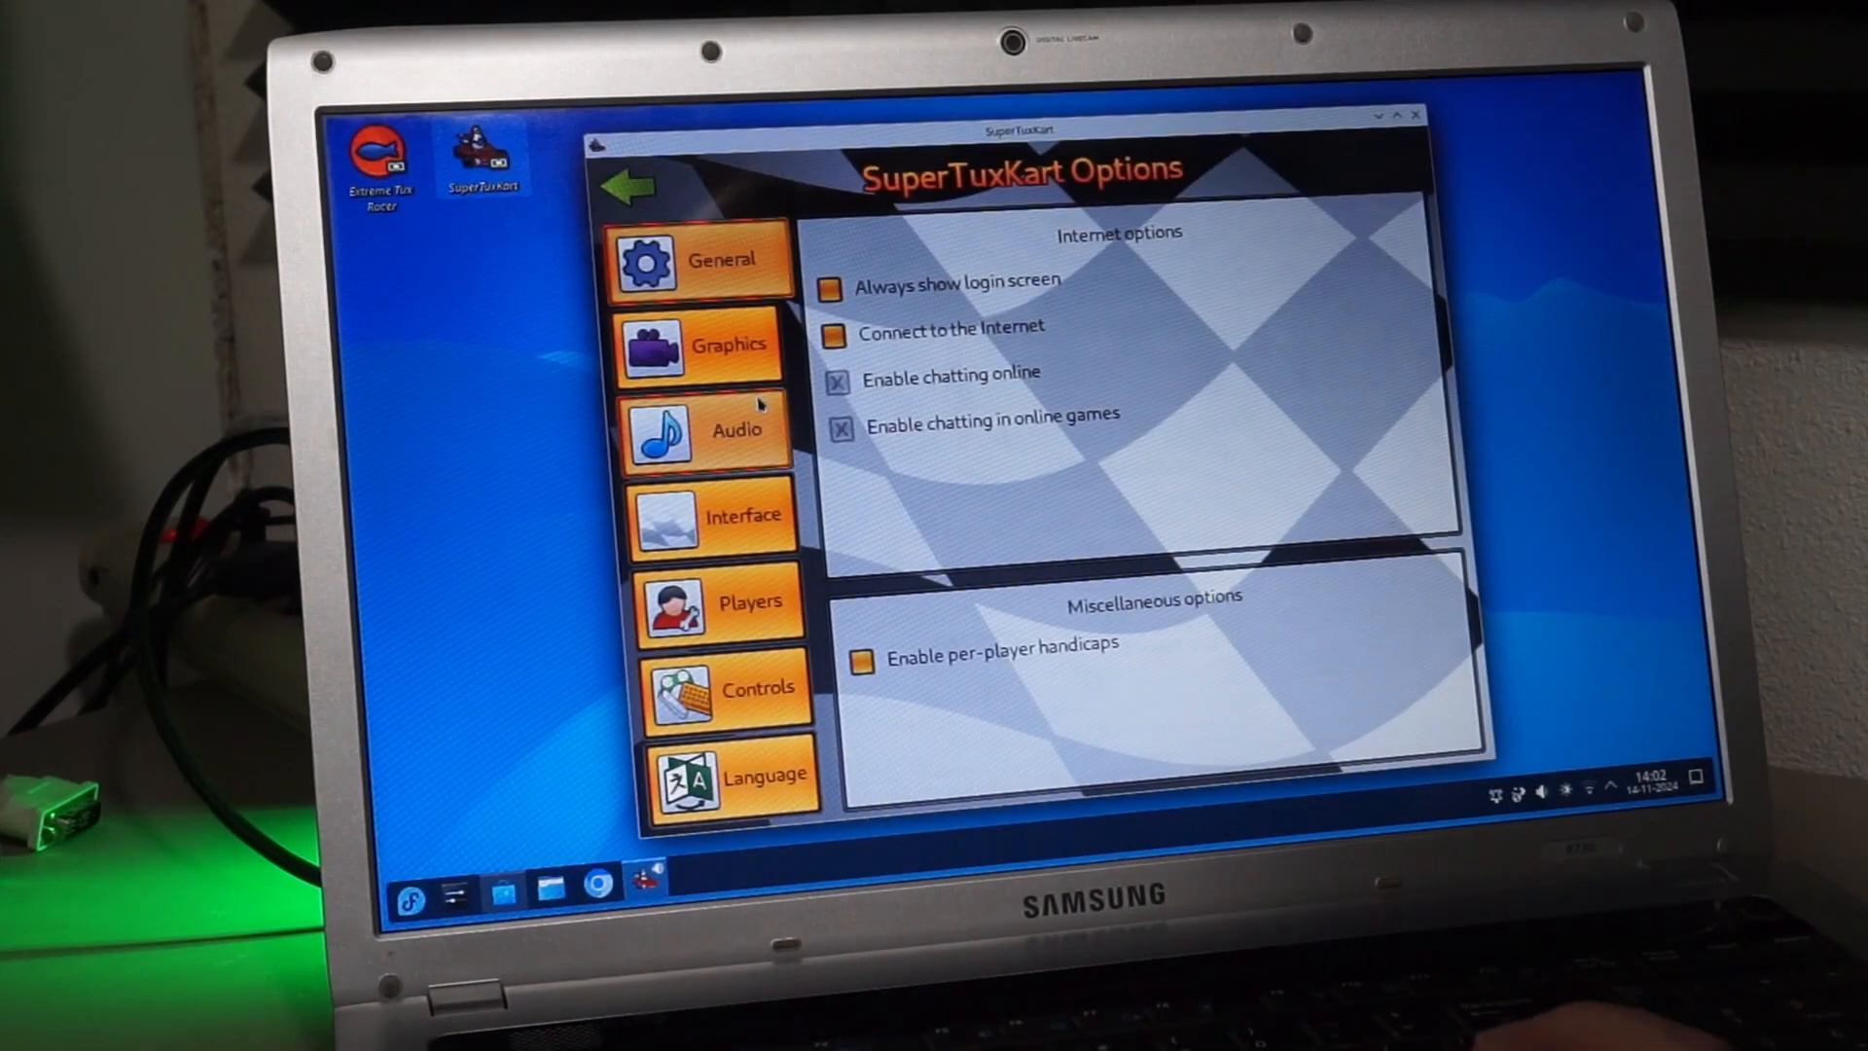
click(708, 344)
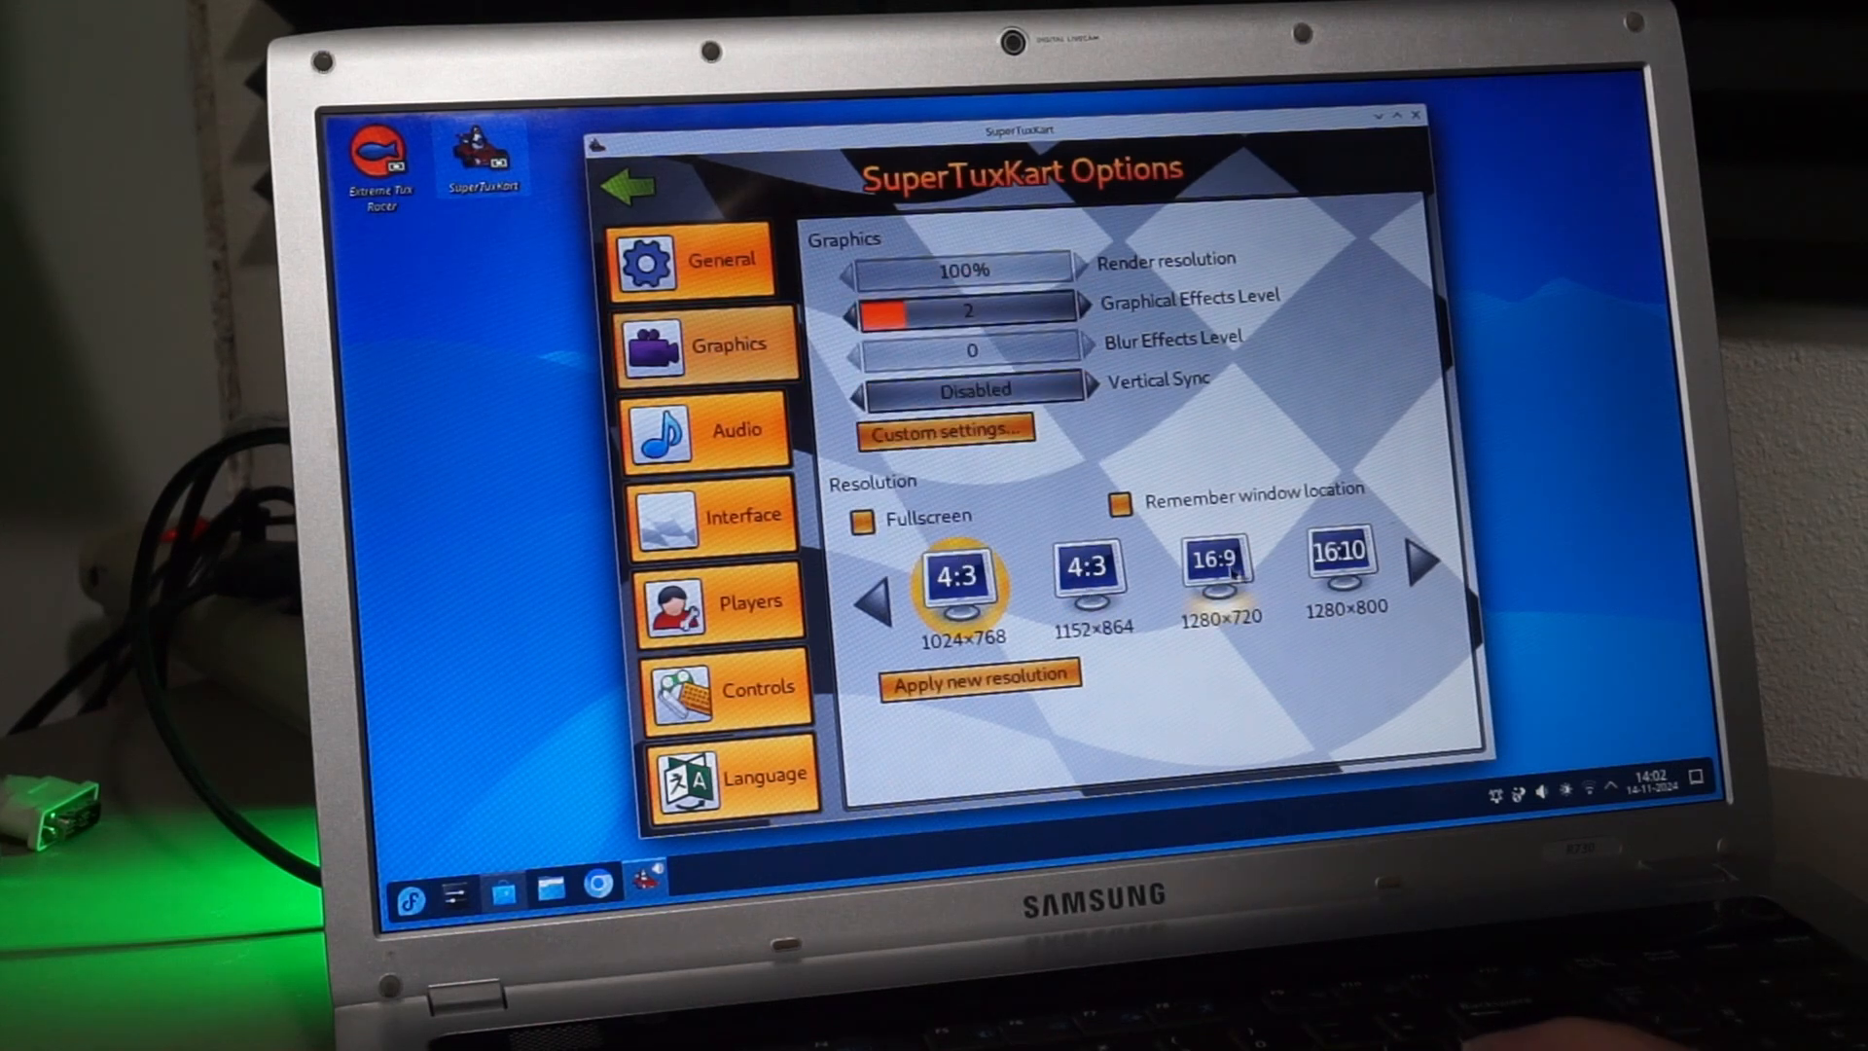
click(1217, 570)
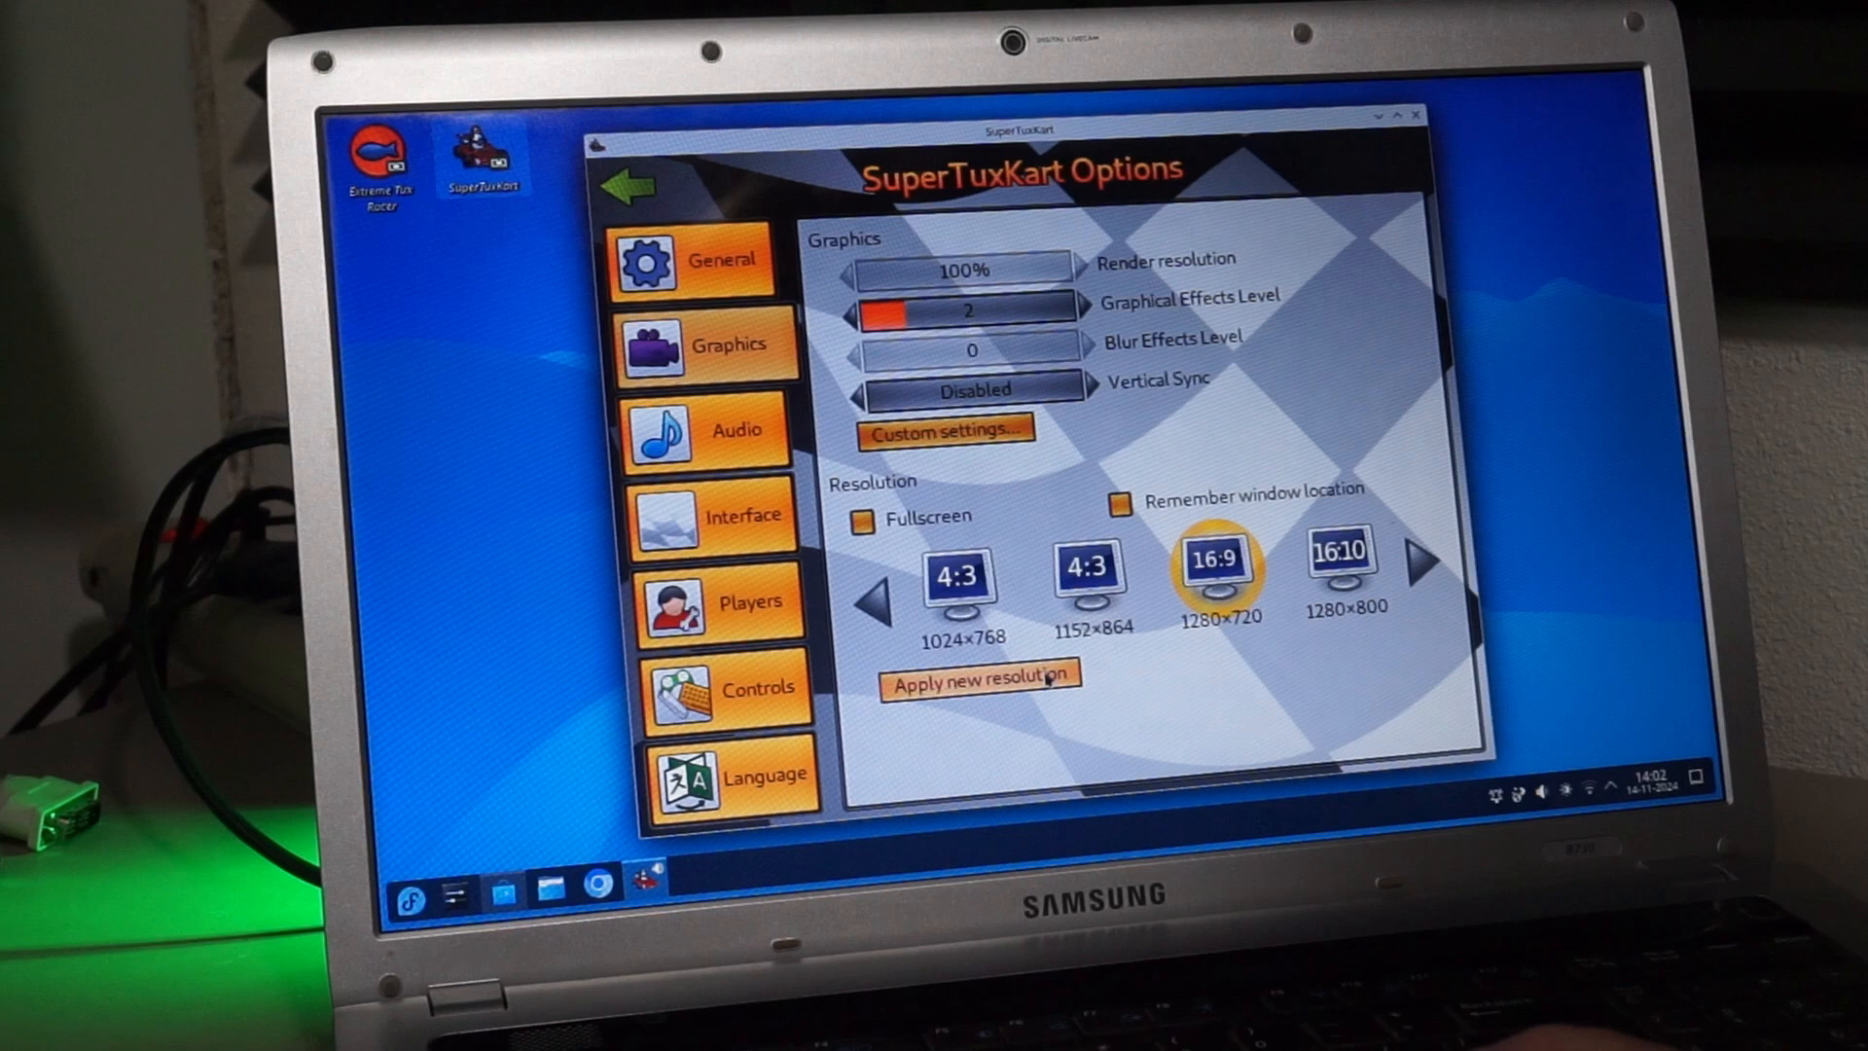
click(860, 520)
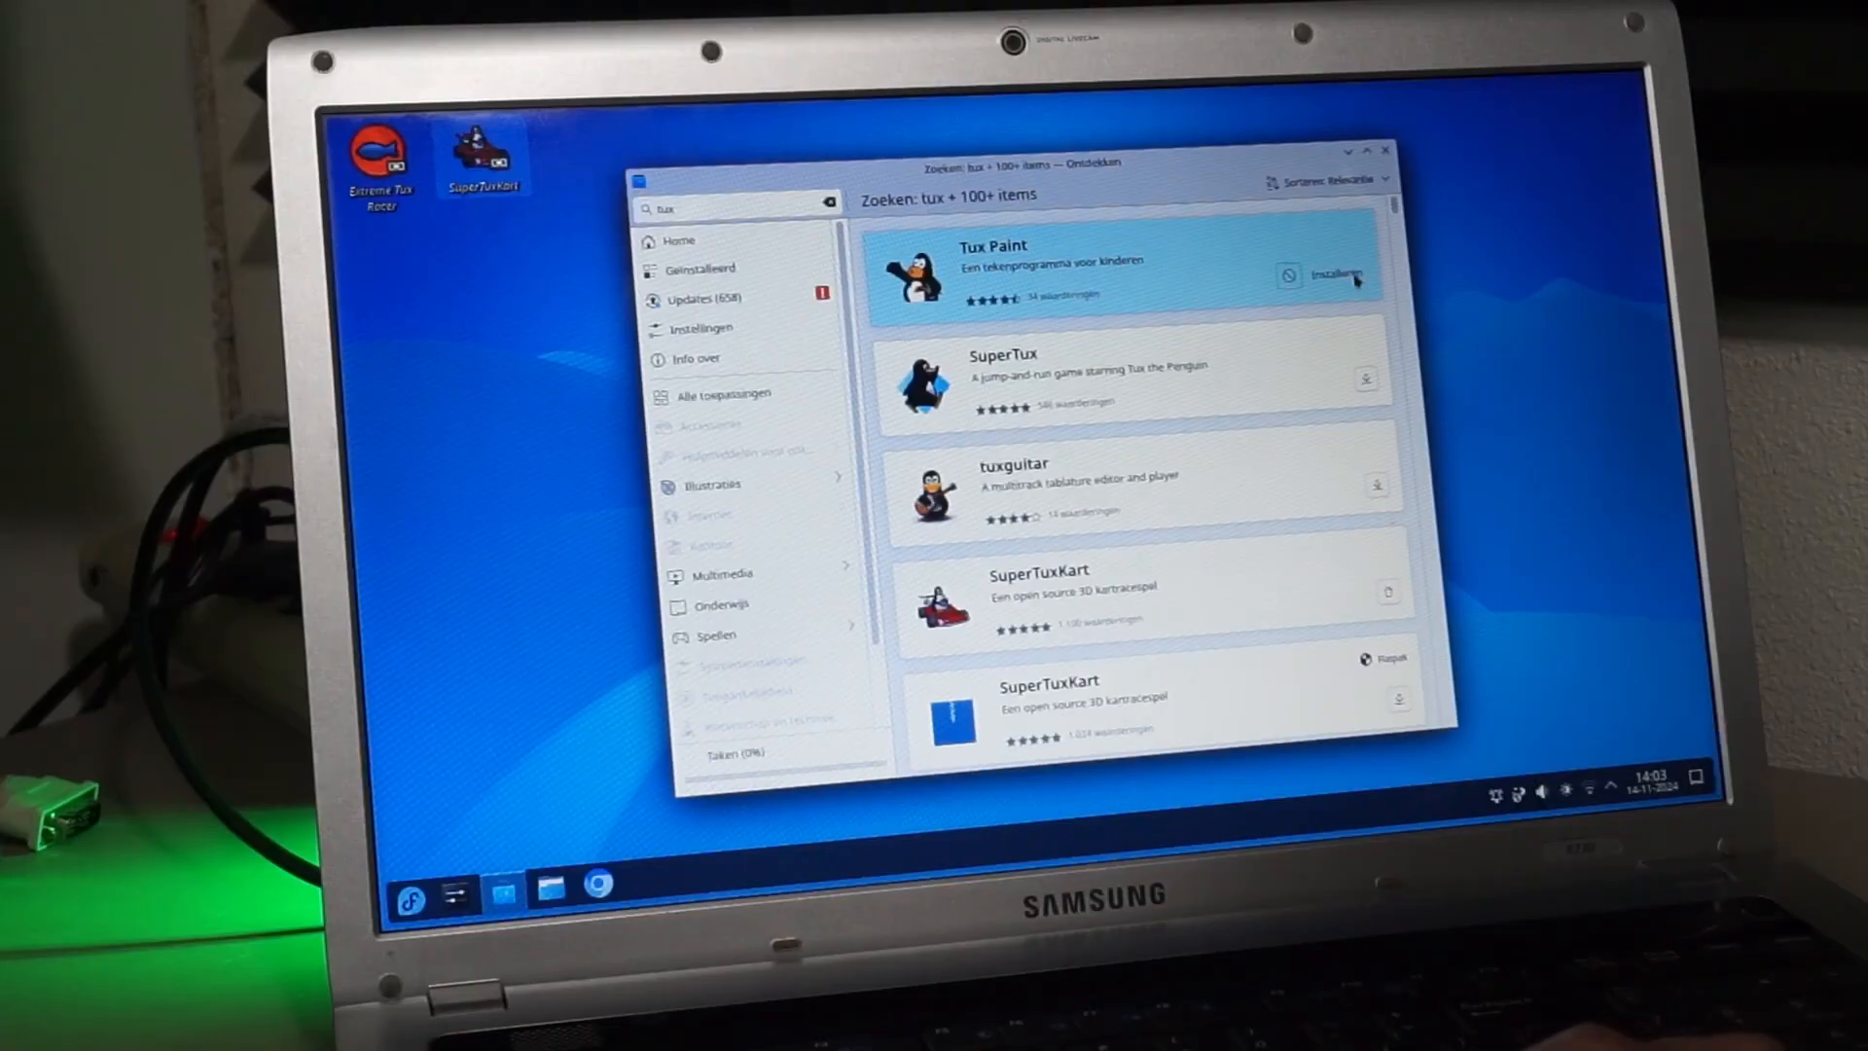
- Install Tux Paint and make a test picture with penguin stamps, Magic effects and a red colour fill
click(1335, 274)
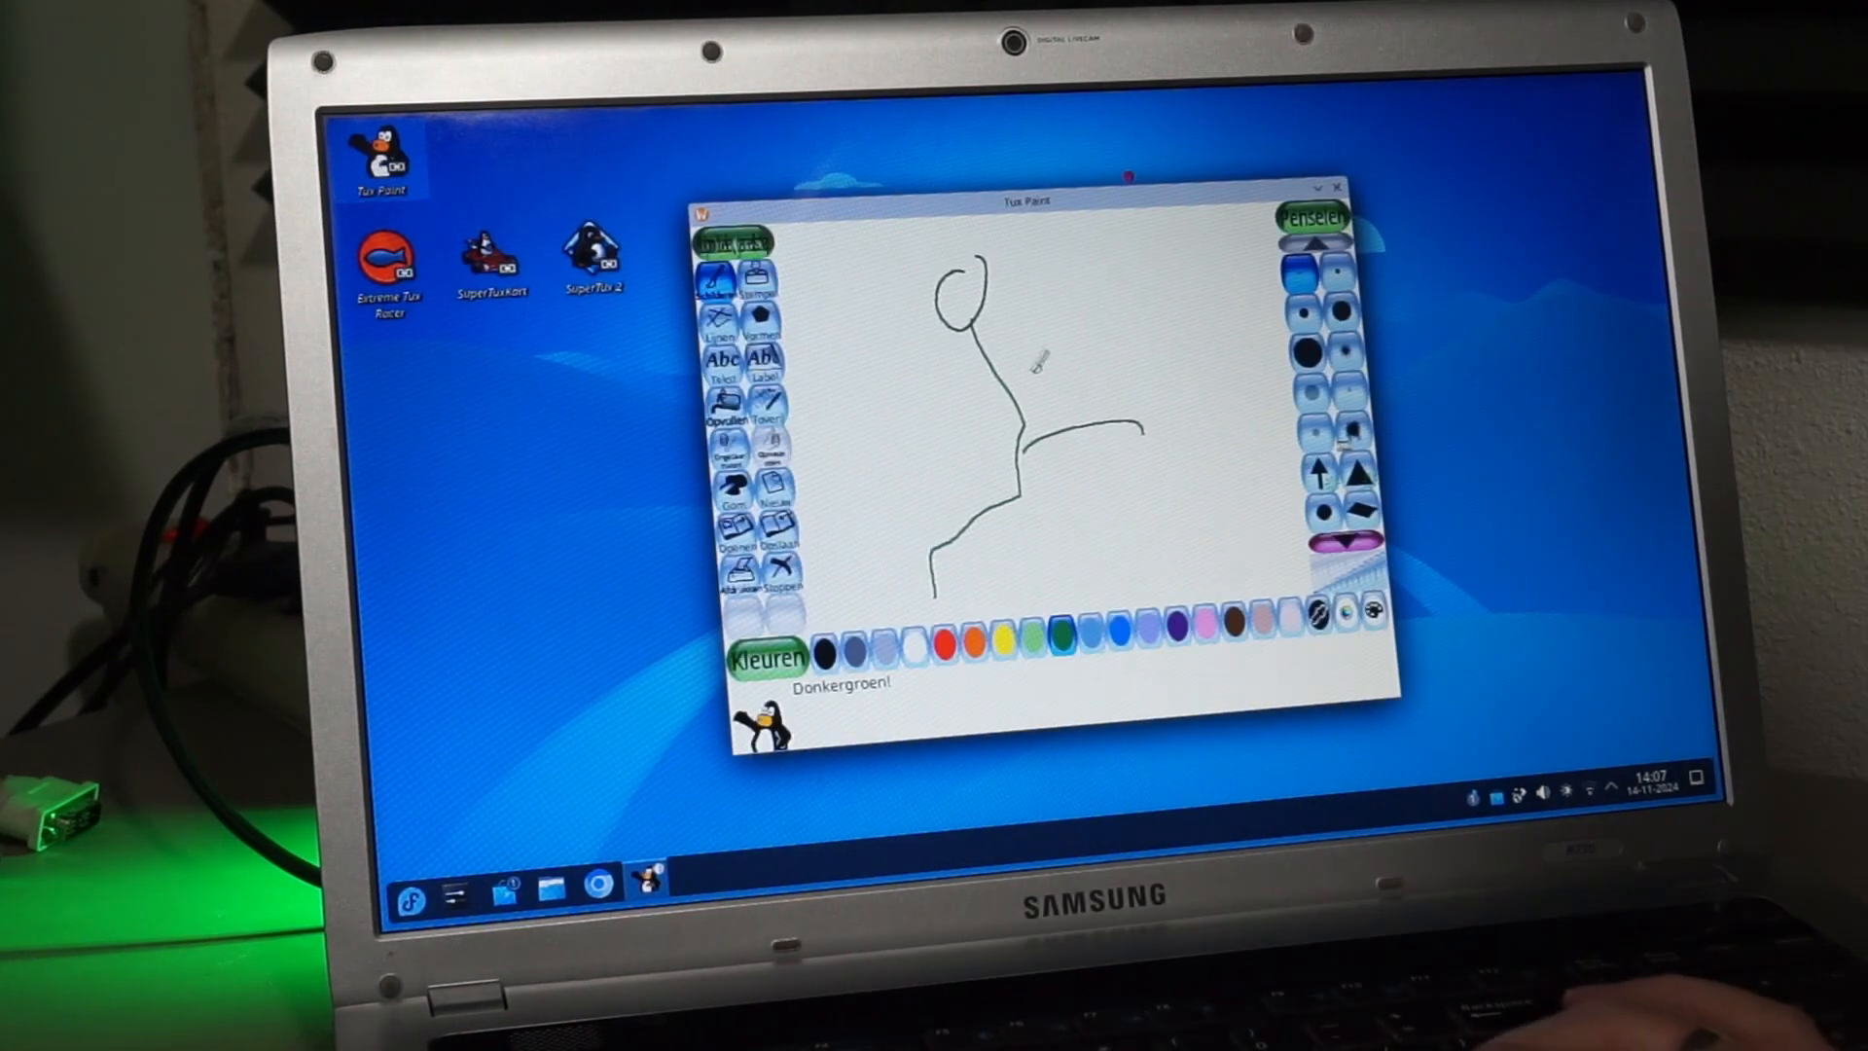
click(758, 277)
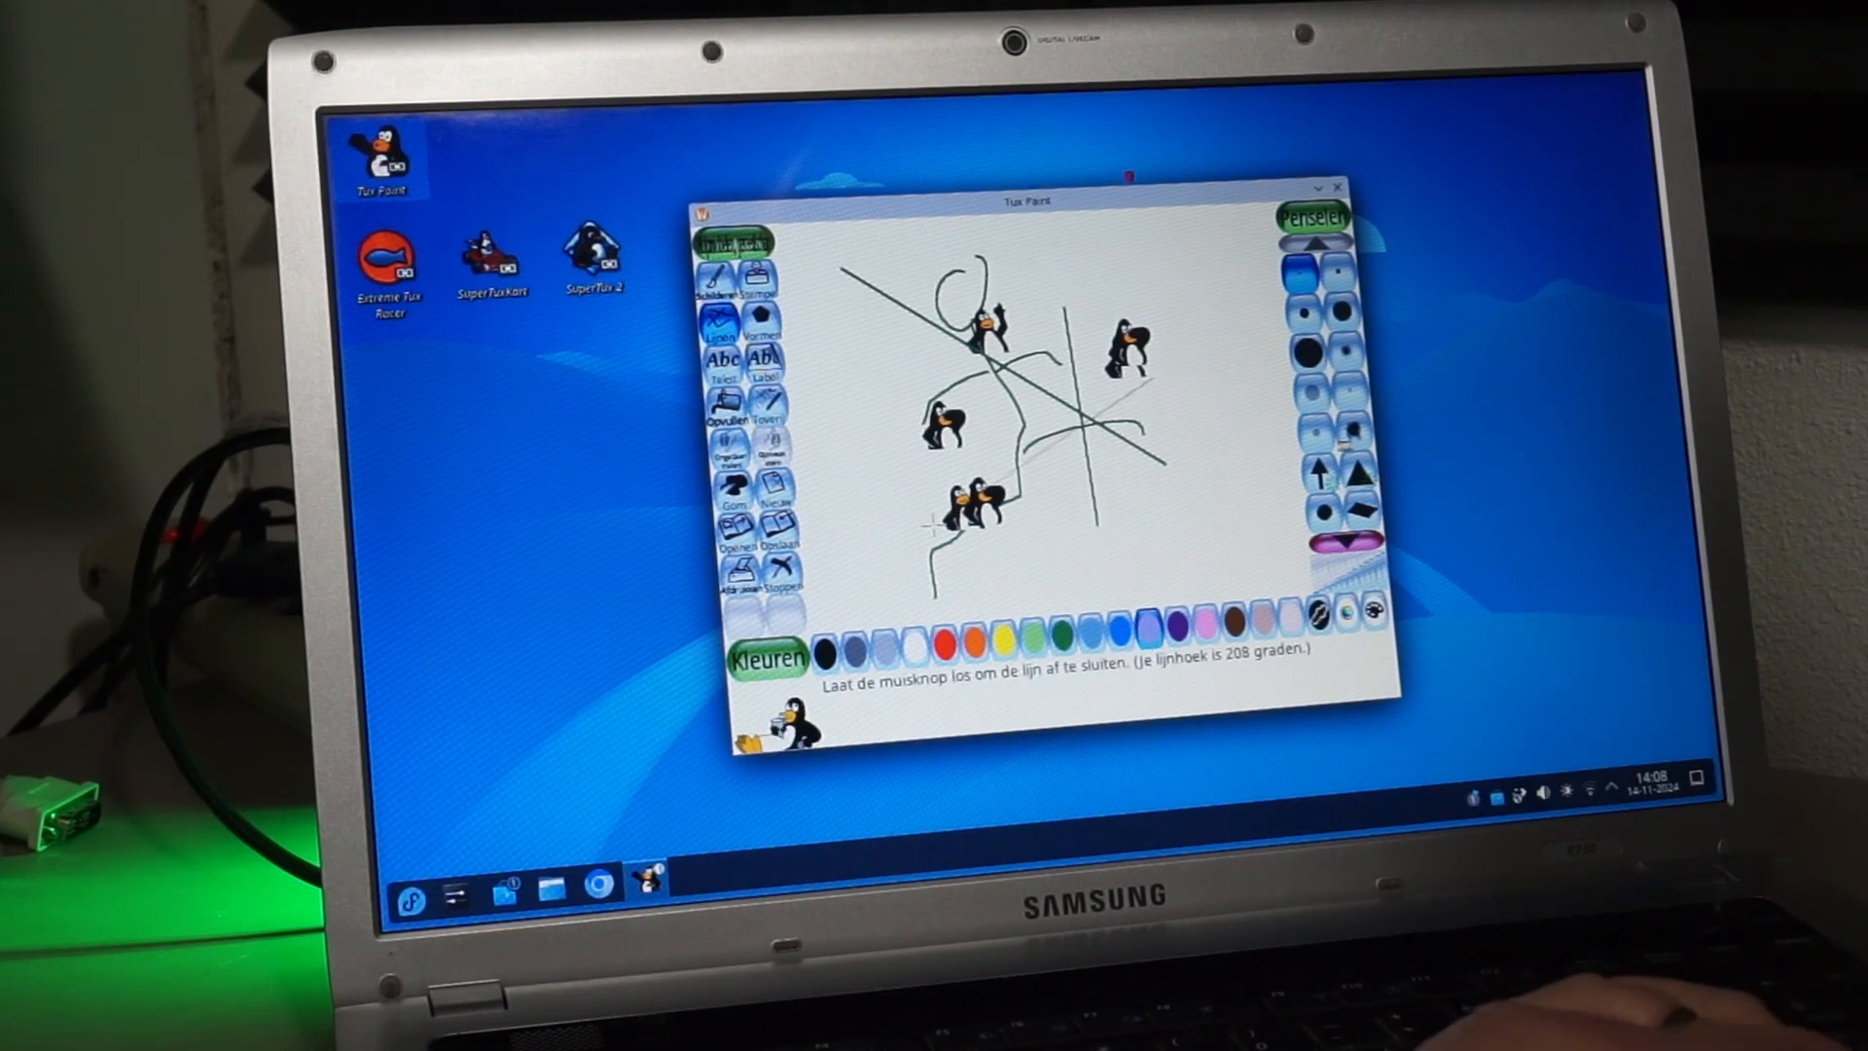
click(778, 420)
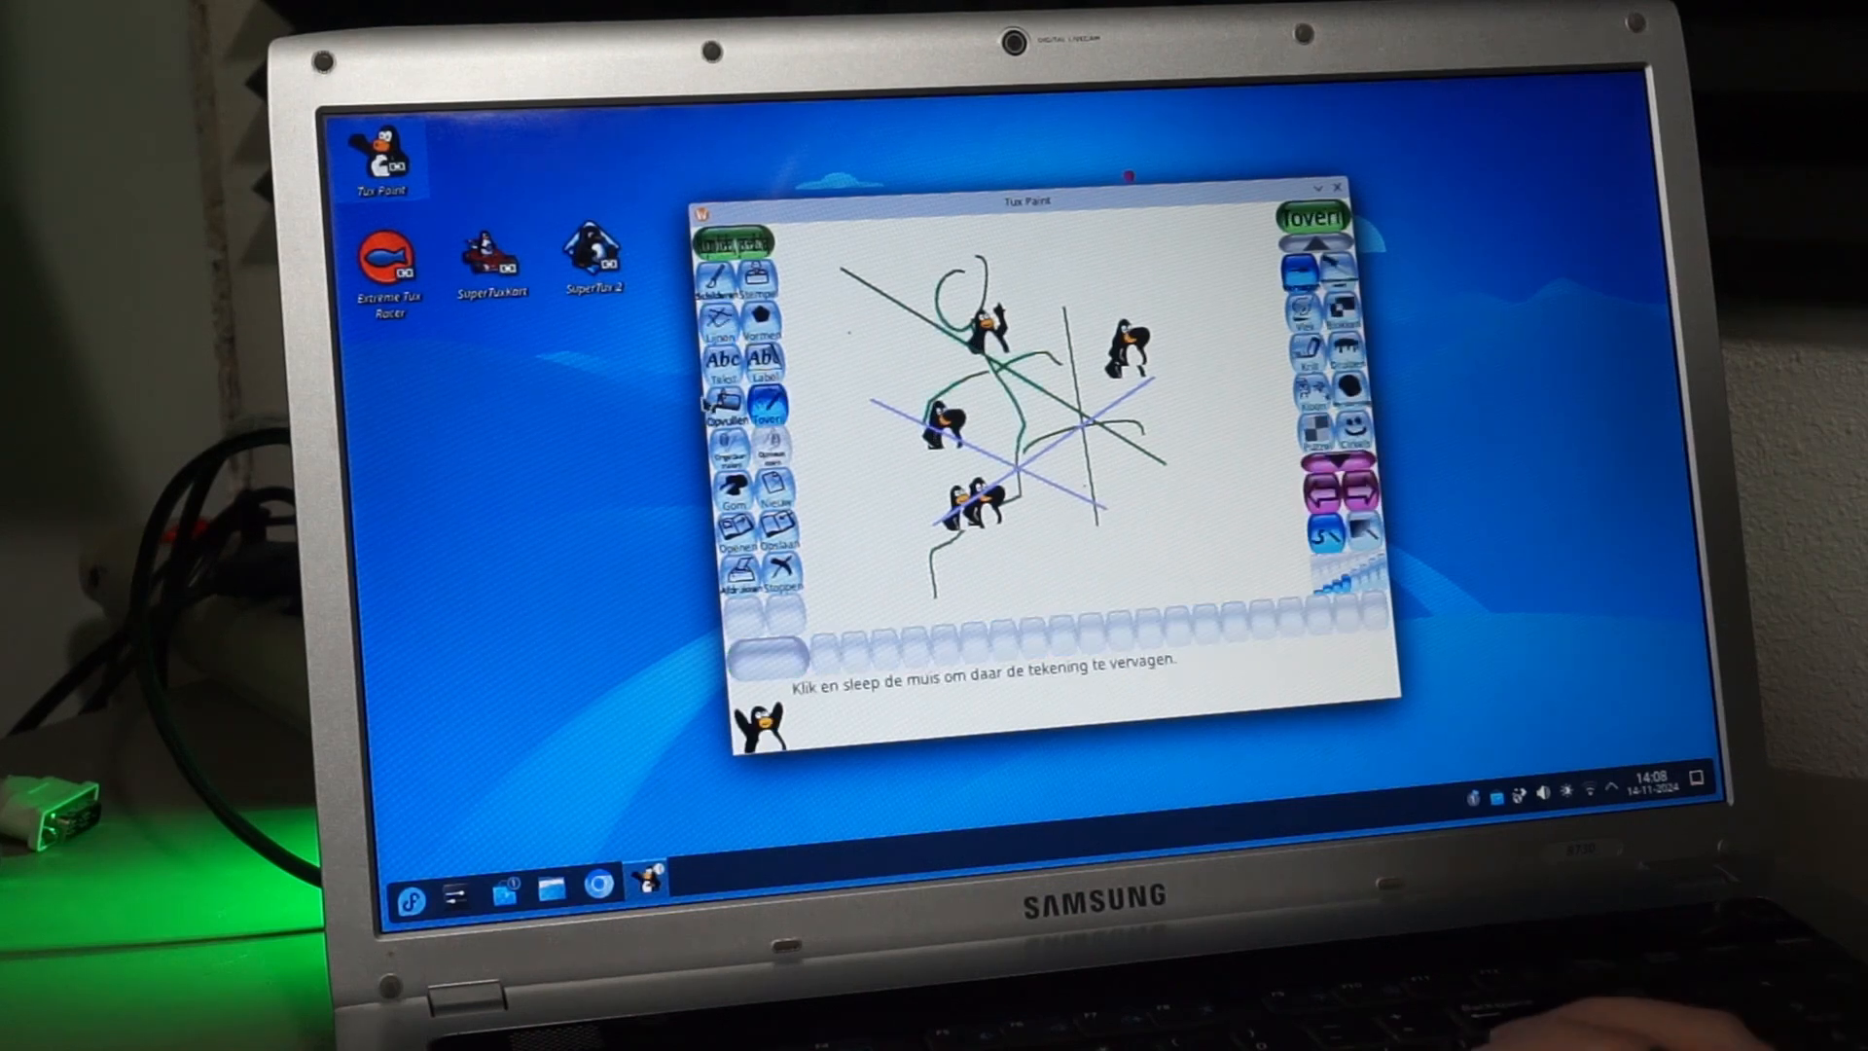
click(724, 420)
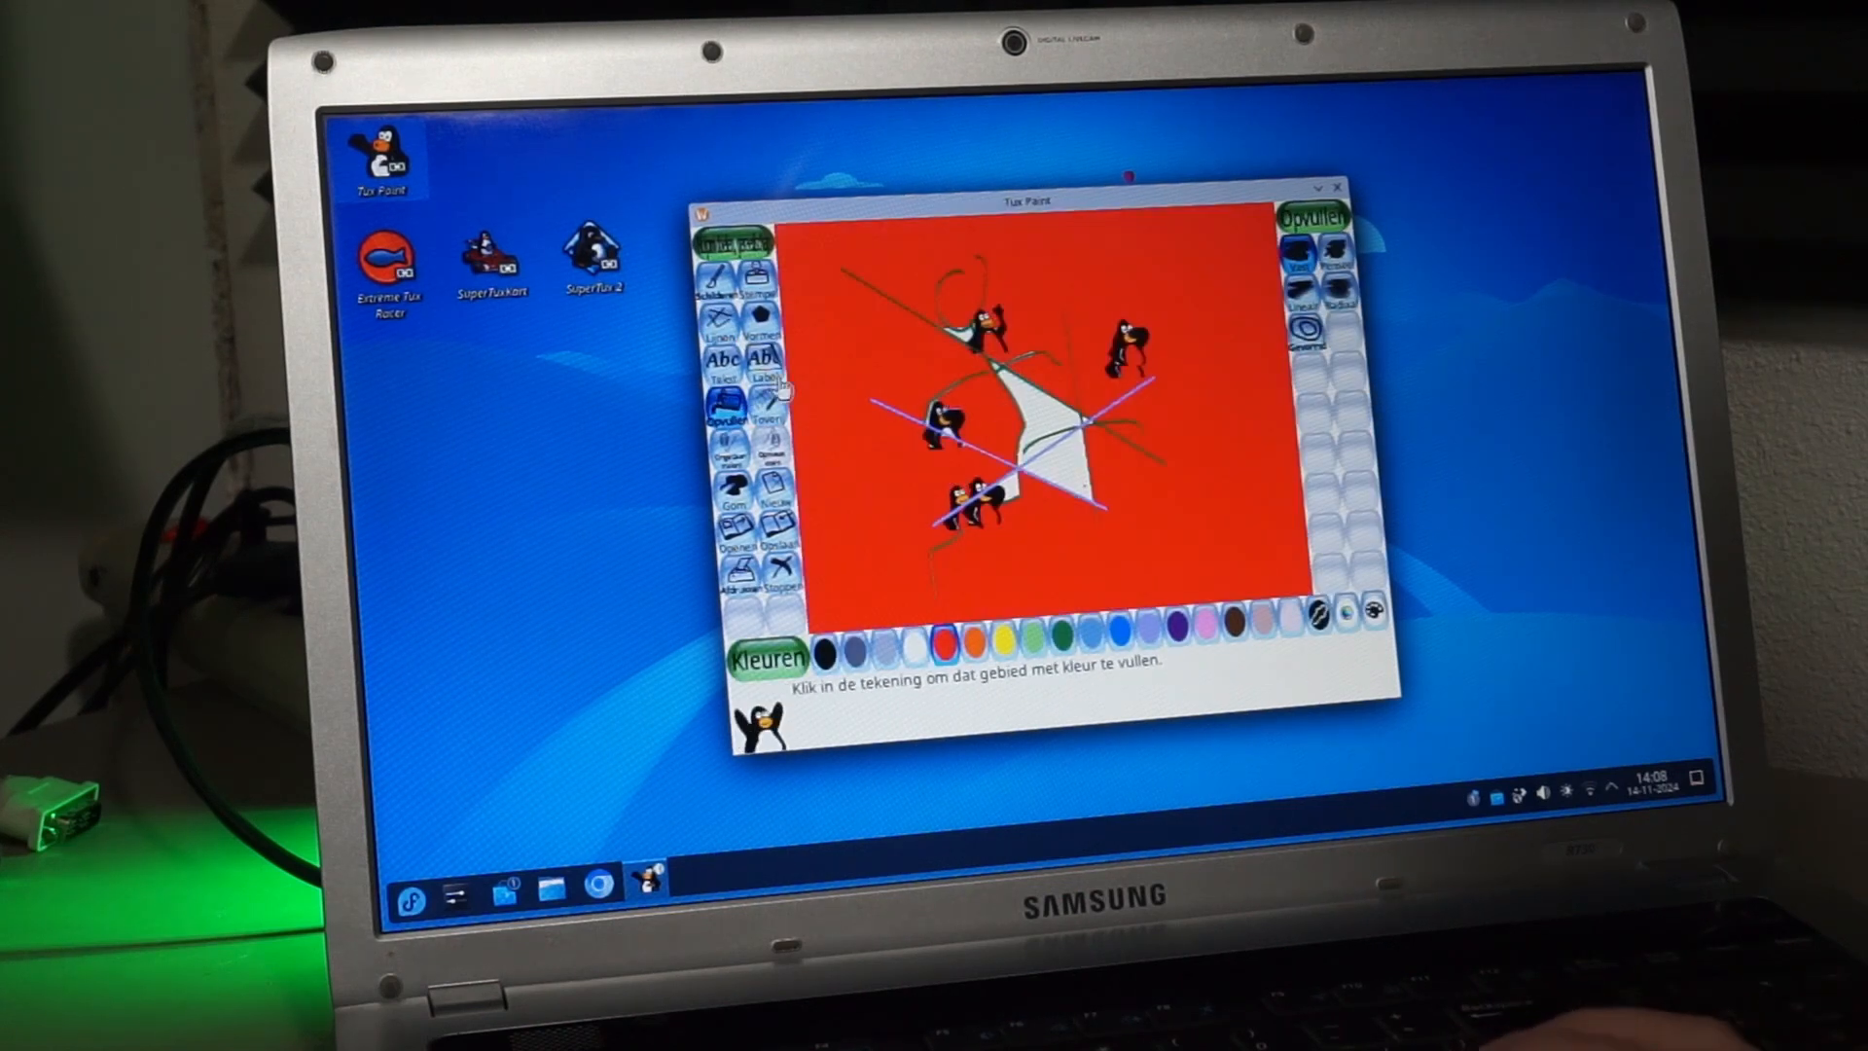
click(755, 341)
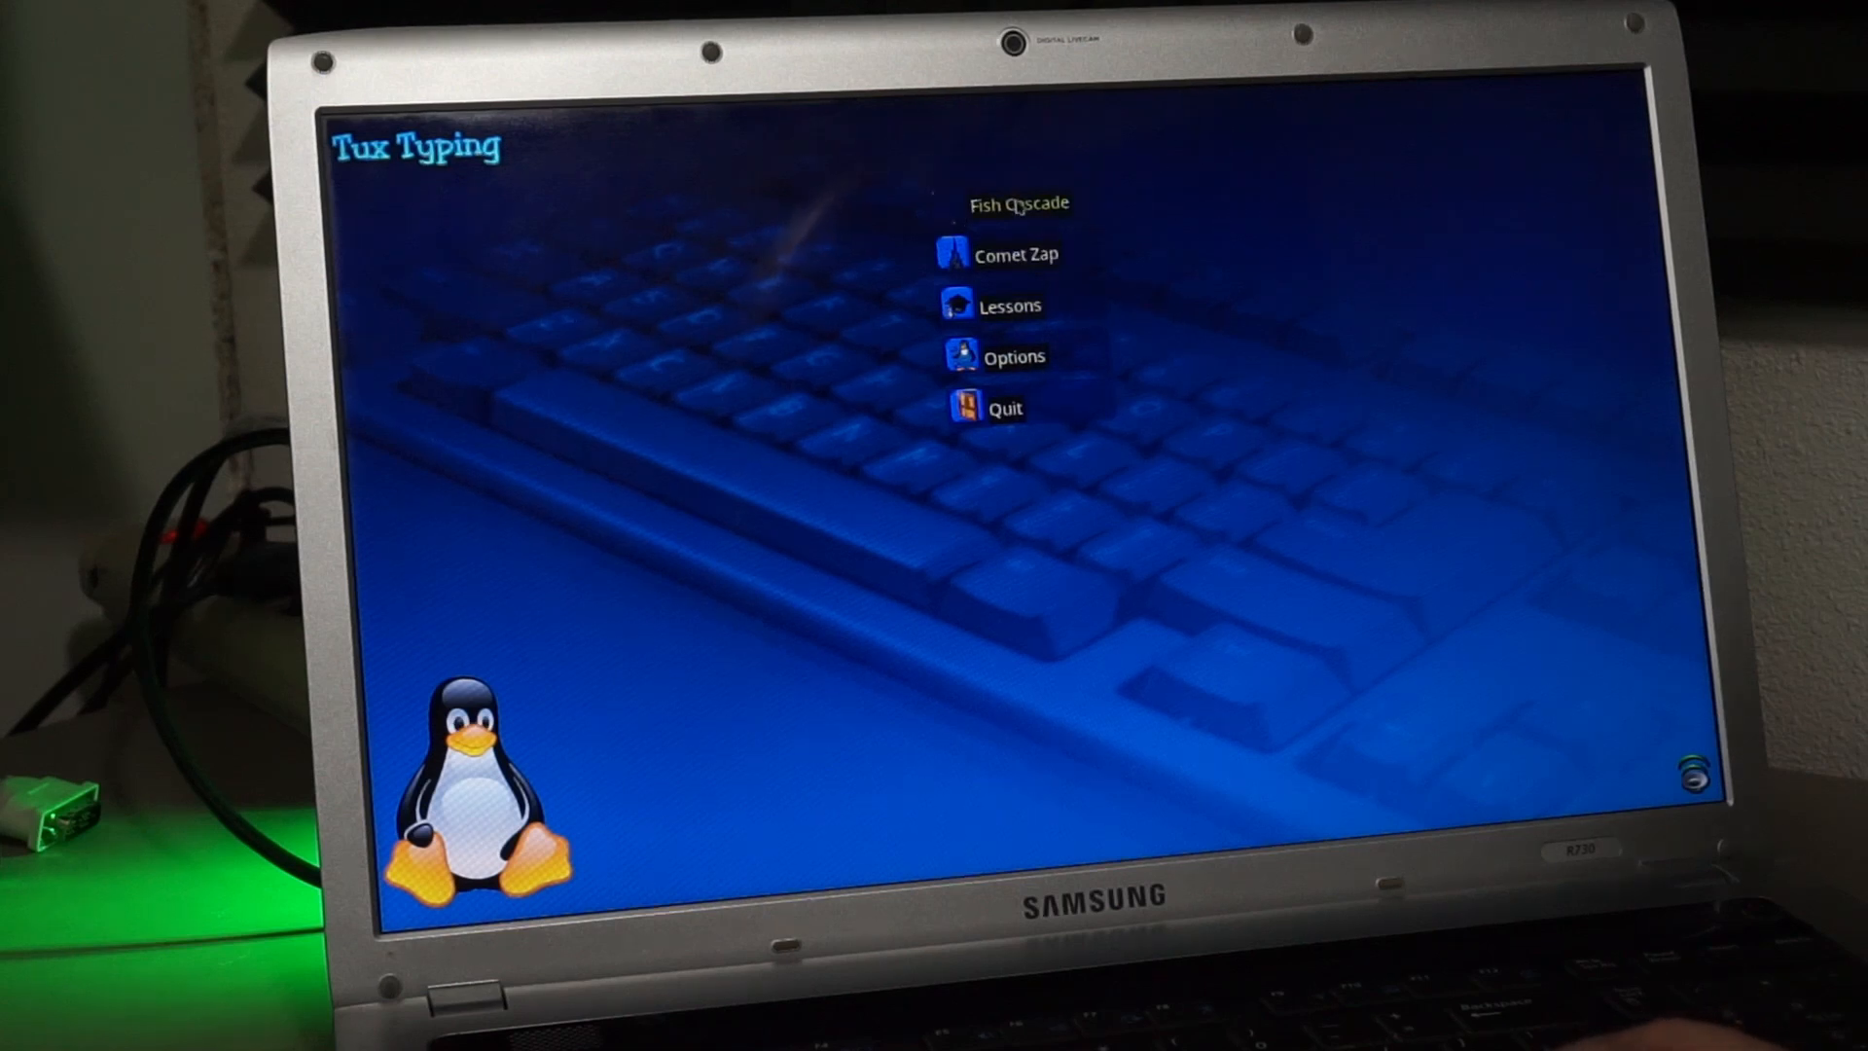
- Try the Fish Cascade typing game, then go into Options and Setup Language in Tux Typing
click(1012, 306)
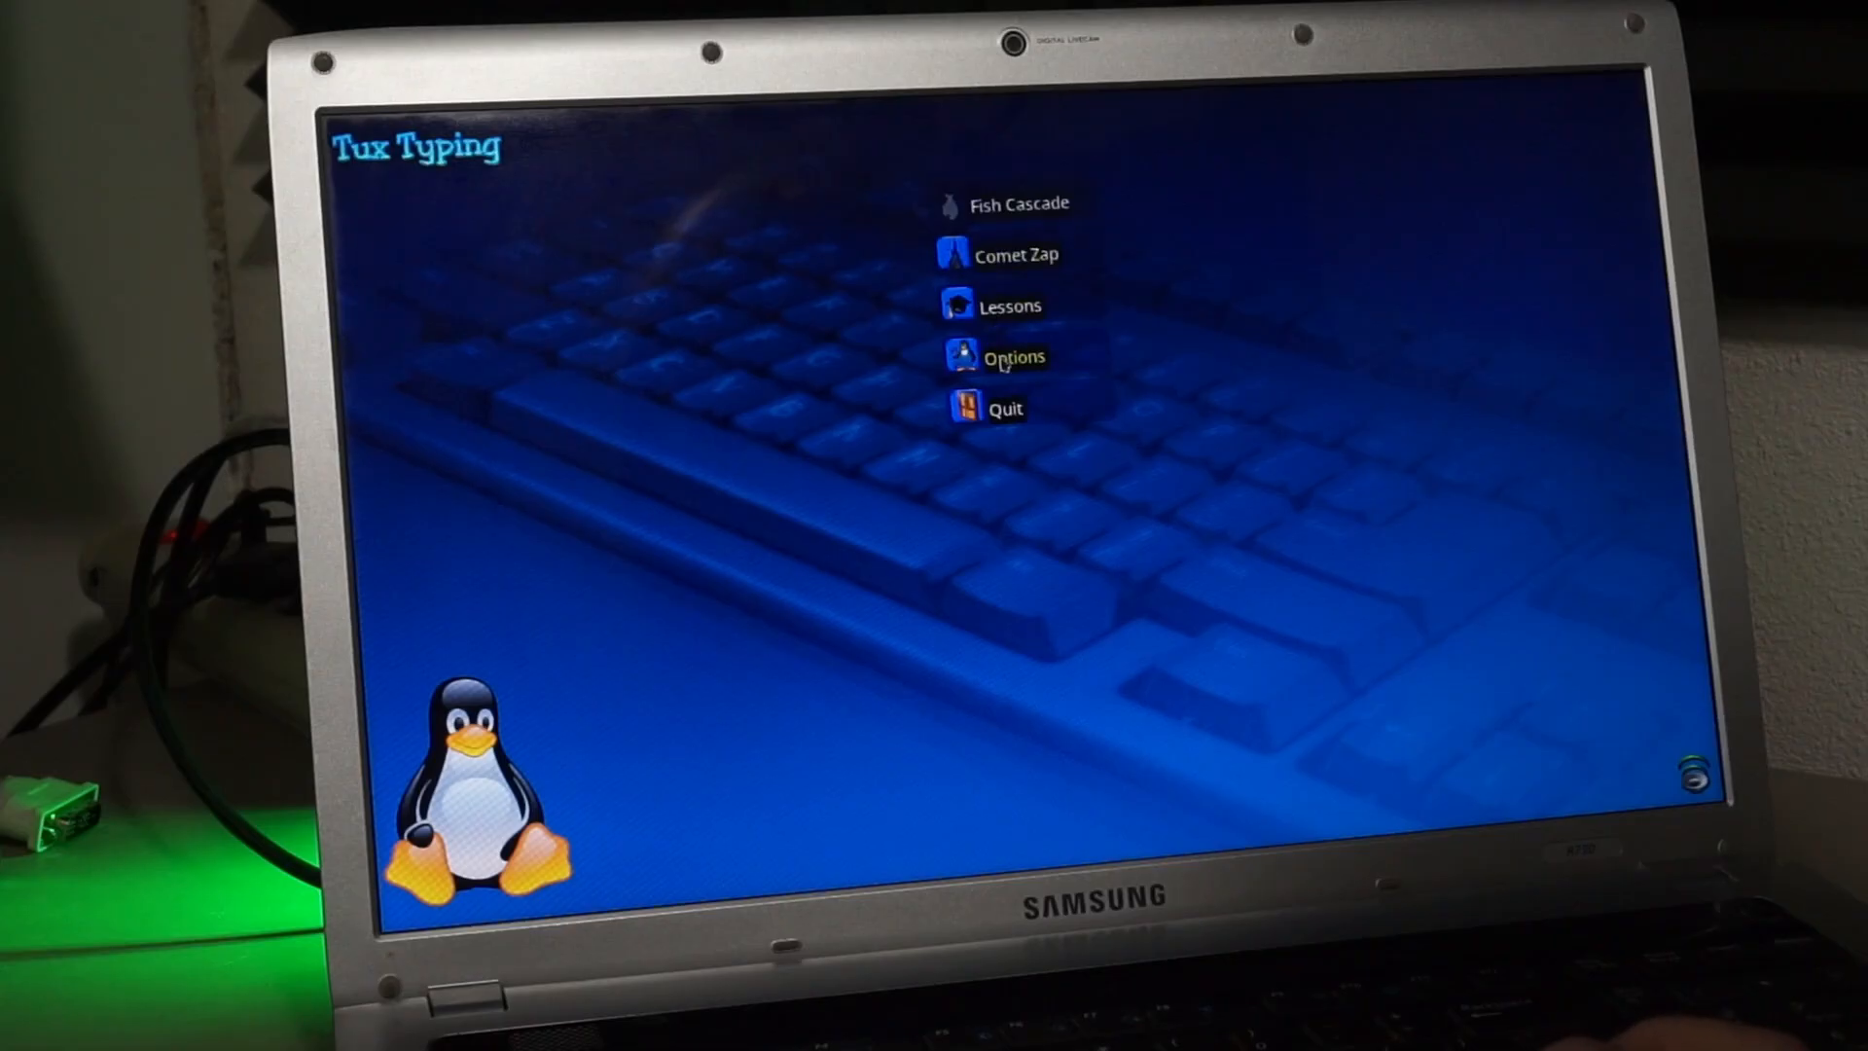
click(1013, 356)
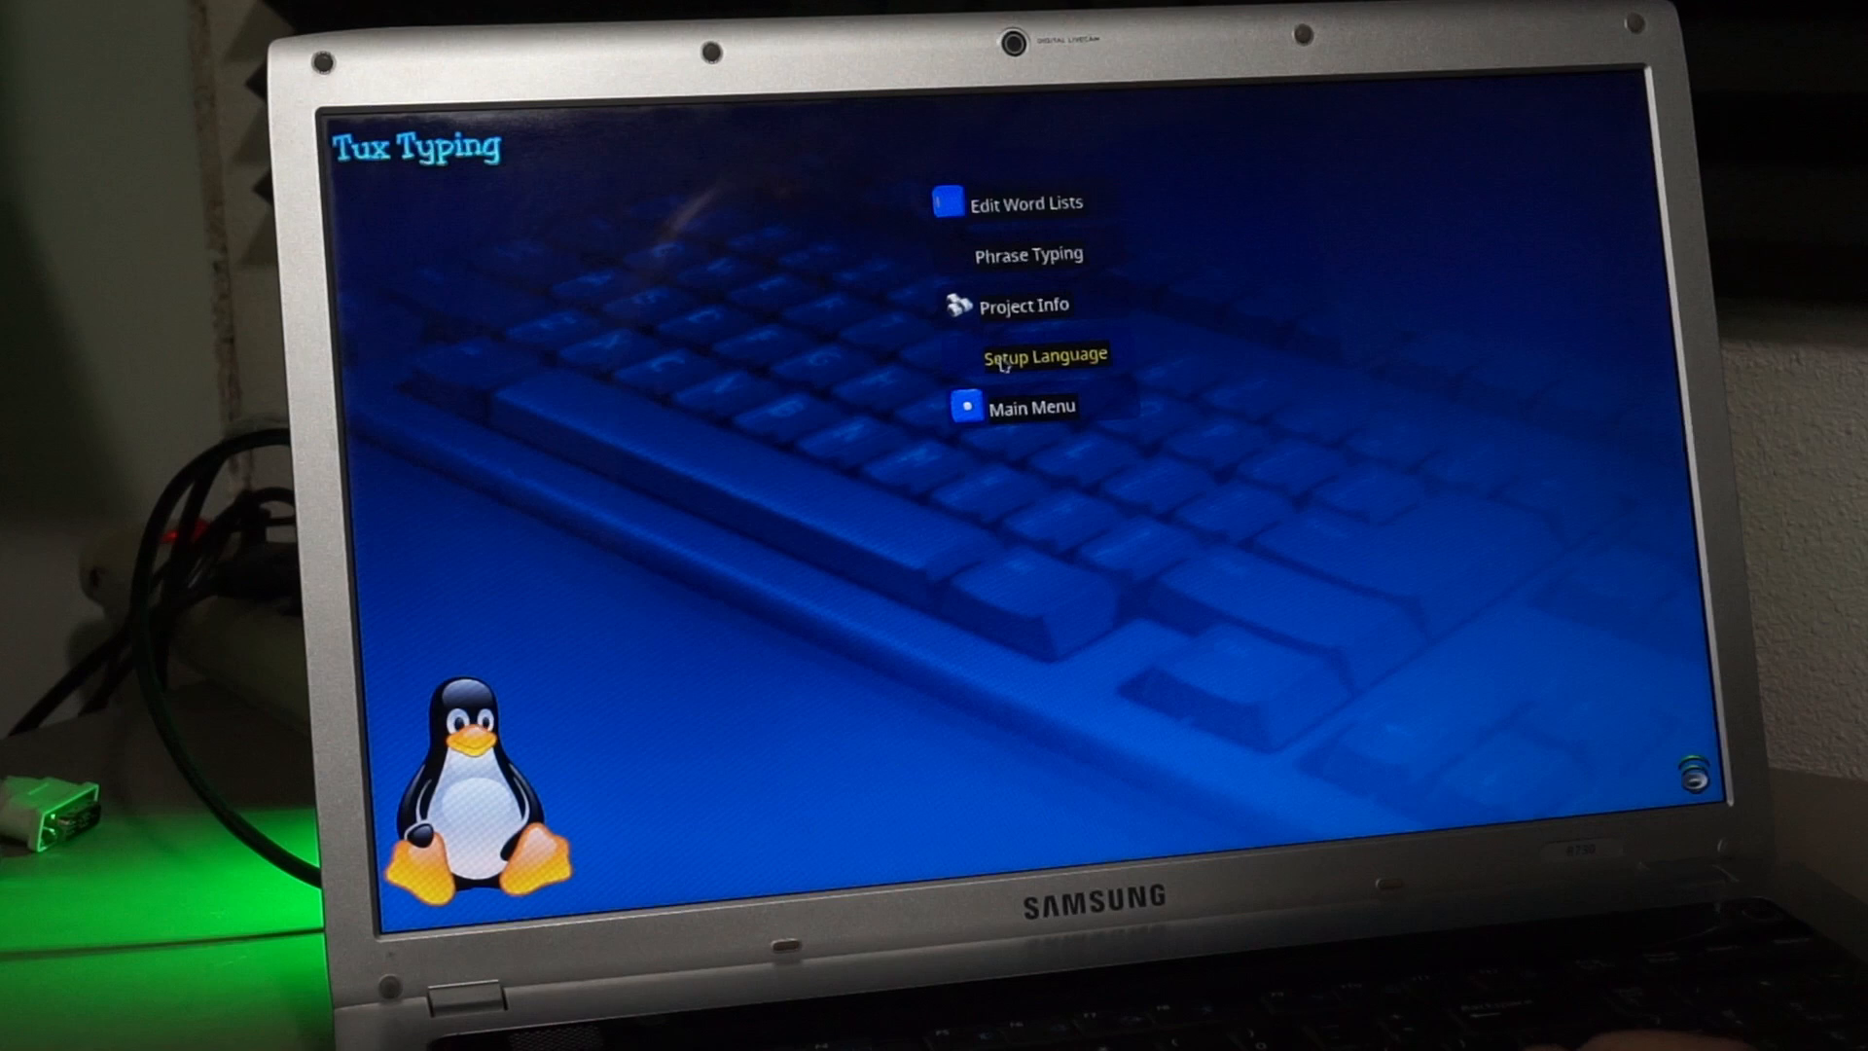
click(1041, 354)
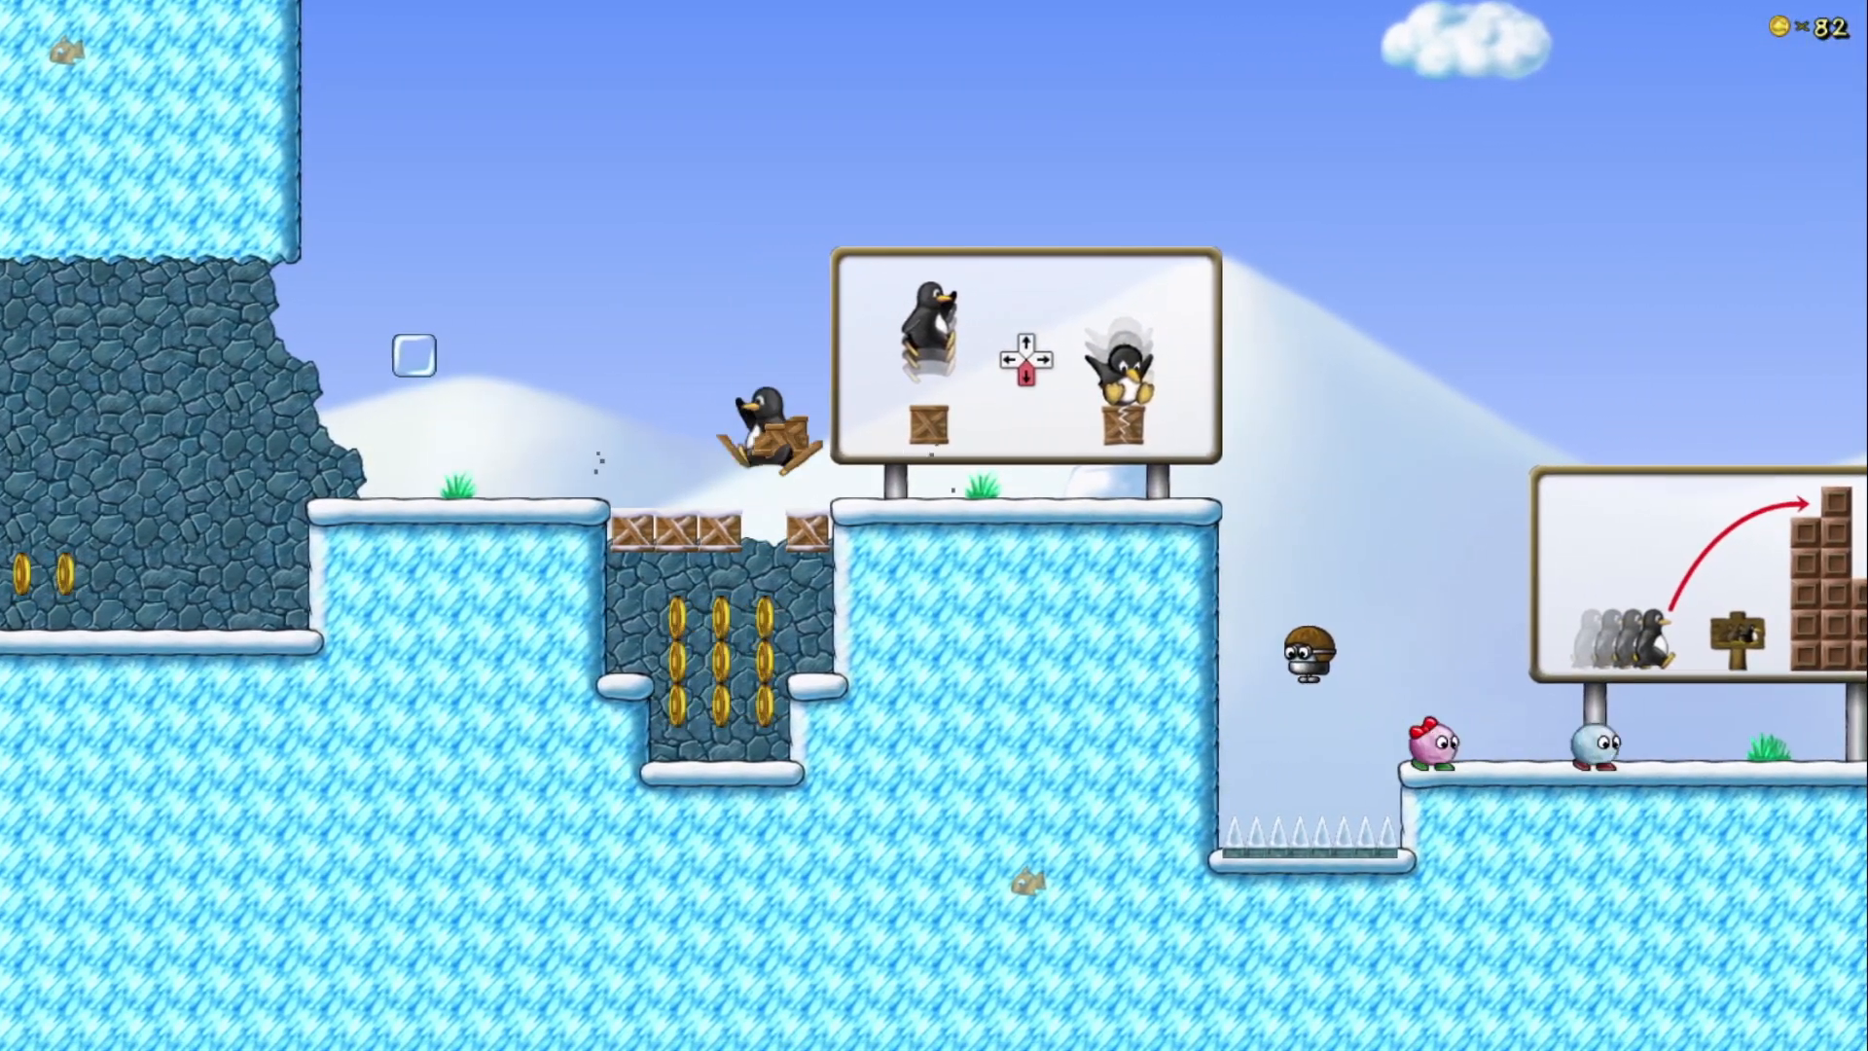
- Guide Tux through the crates into the coin pit, raising the coin count to 91
scroll(right, 3)
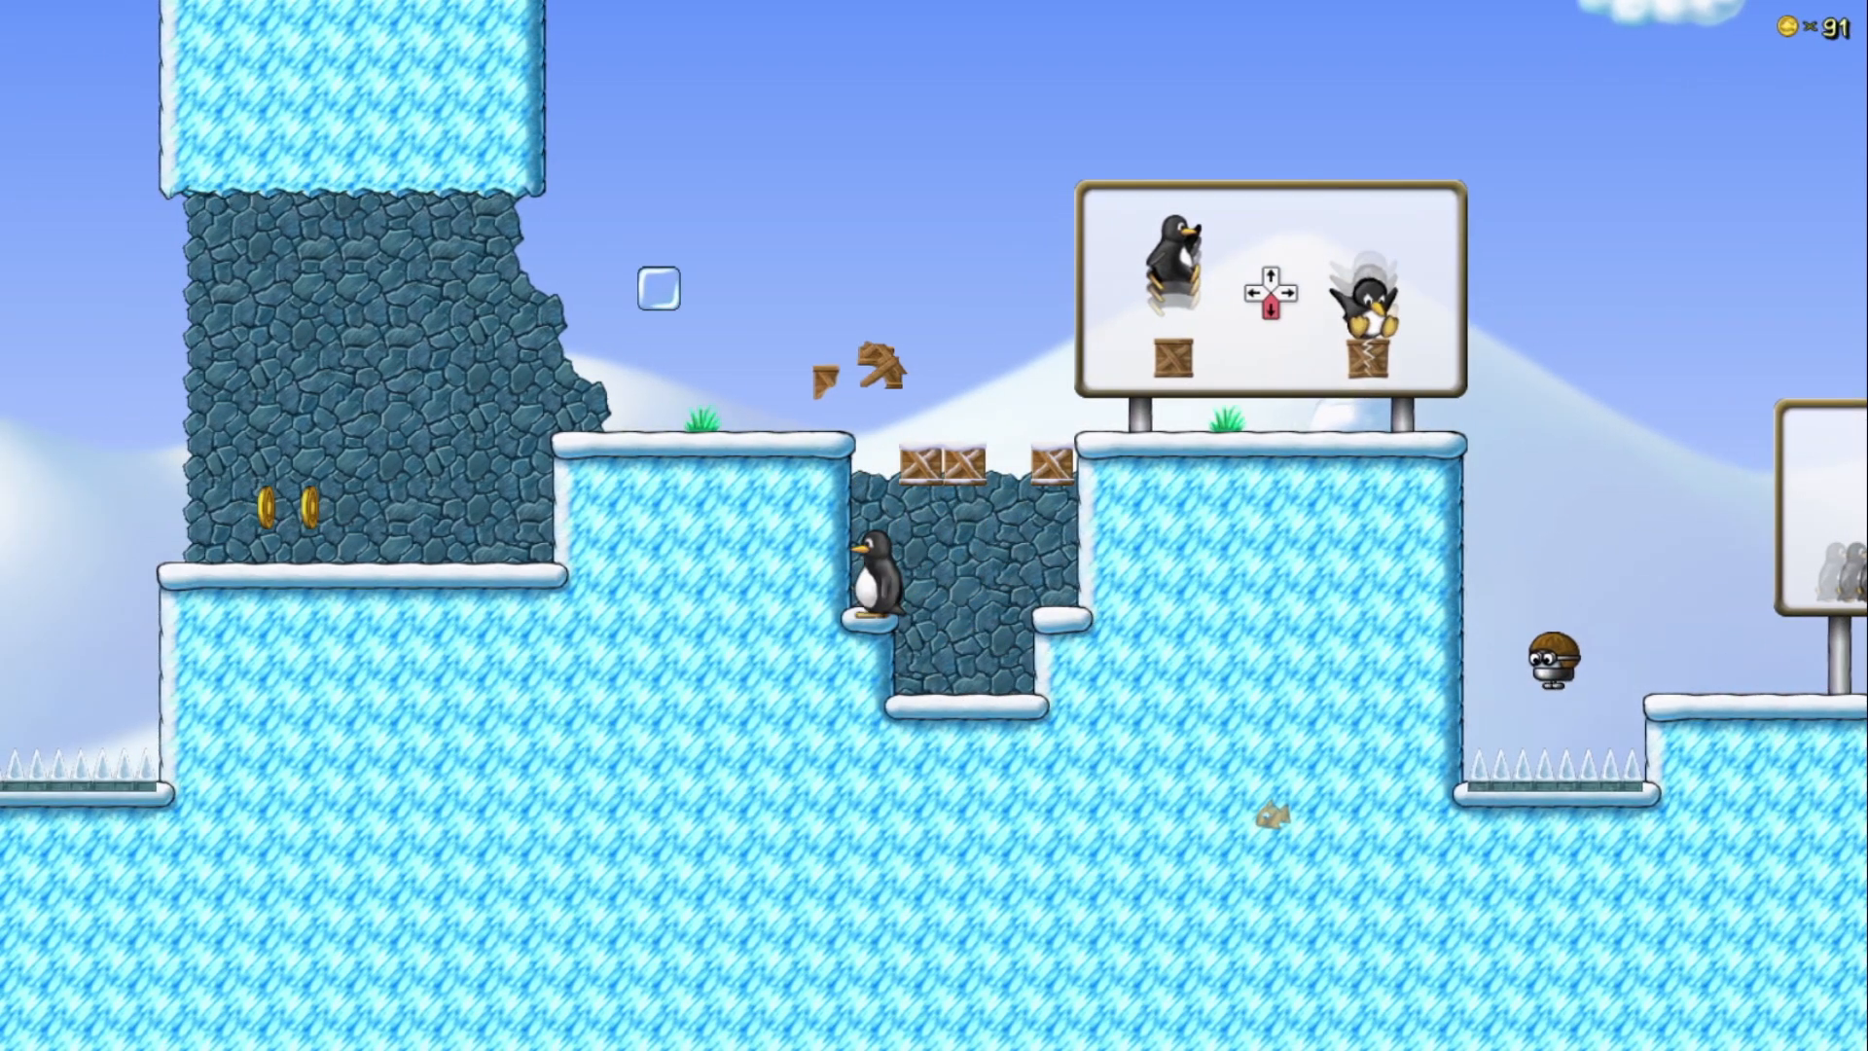